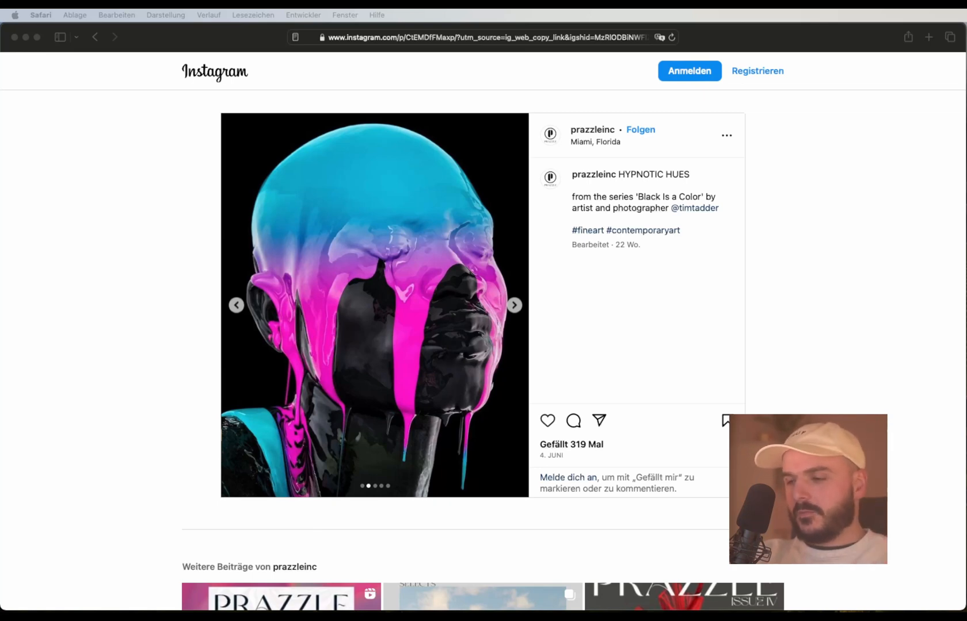
{"action": "mouse_move", "coordinate": [569, 308]}
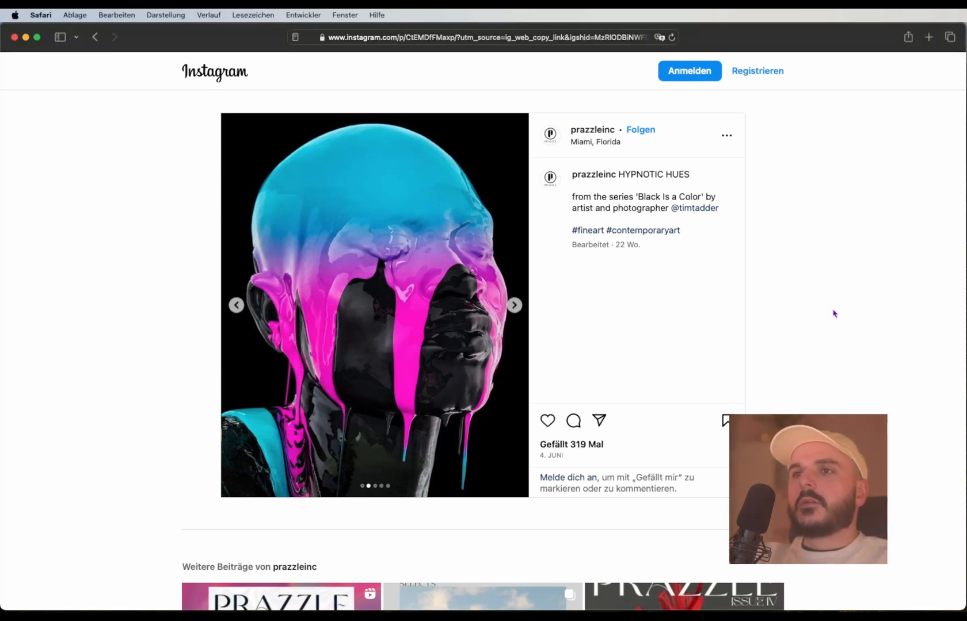
Advance two images in the Instagram drip-art post to the colourful paint-covered head.
{"action": "left_click", "coordinate": [513, 305]}
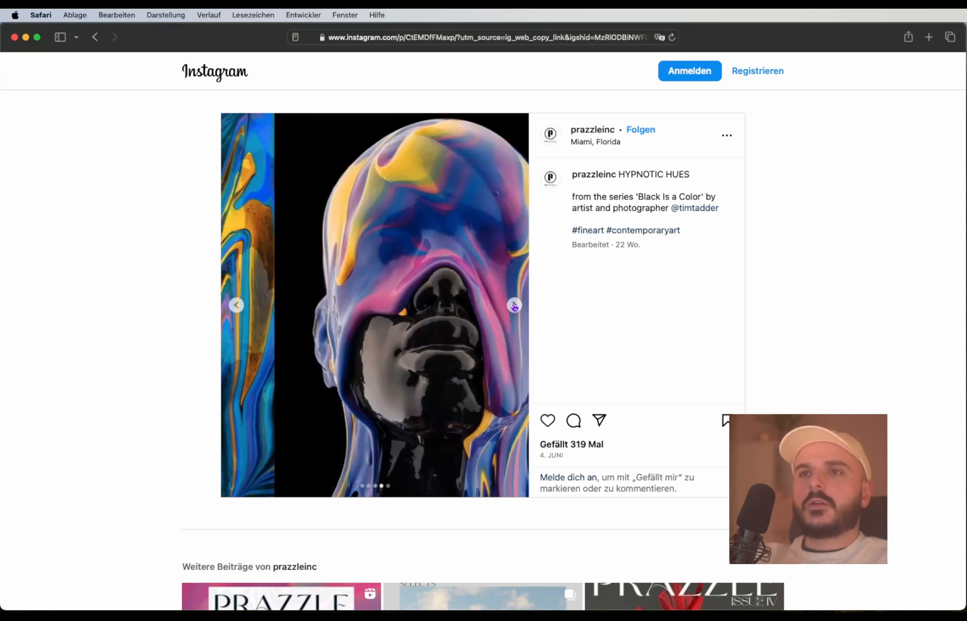
{"action": "left_click", "coordinate": [513, 305]}
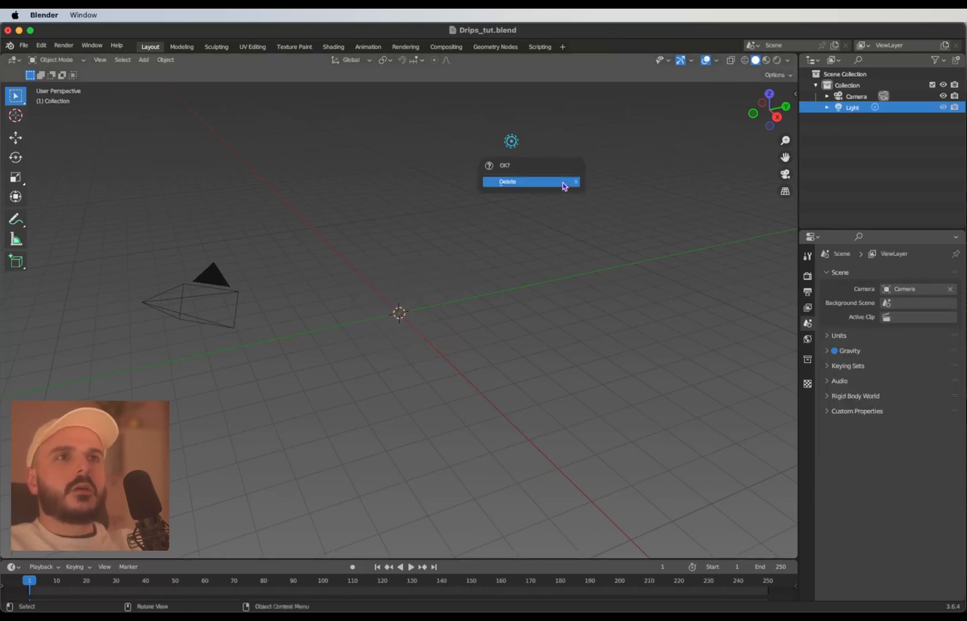
Delete the camera and light, then generate a female HumGen starting human named Vanessa.
{"action": "left_click", "coordinate": [507, 181]}
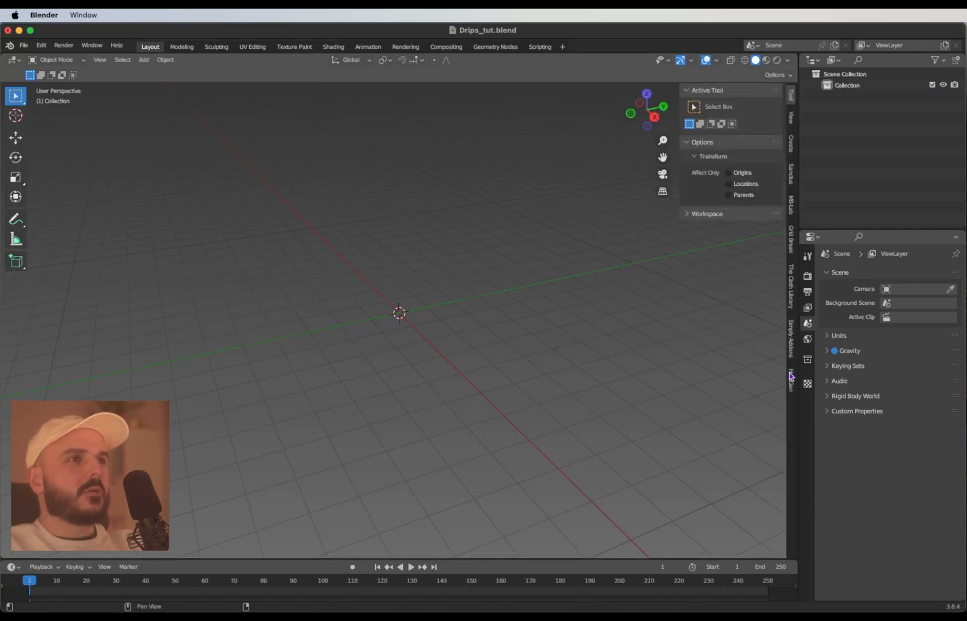
{"action": "left_click", "coordinate": [791, 382]}
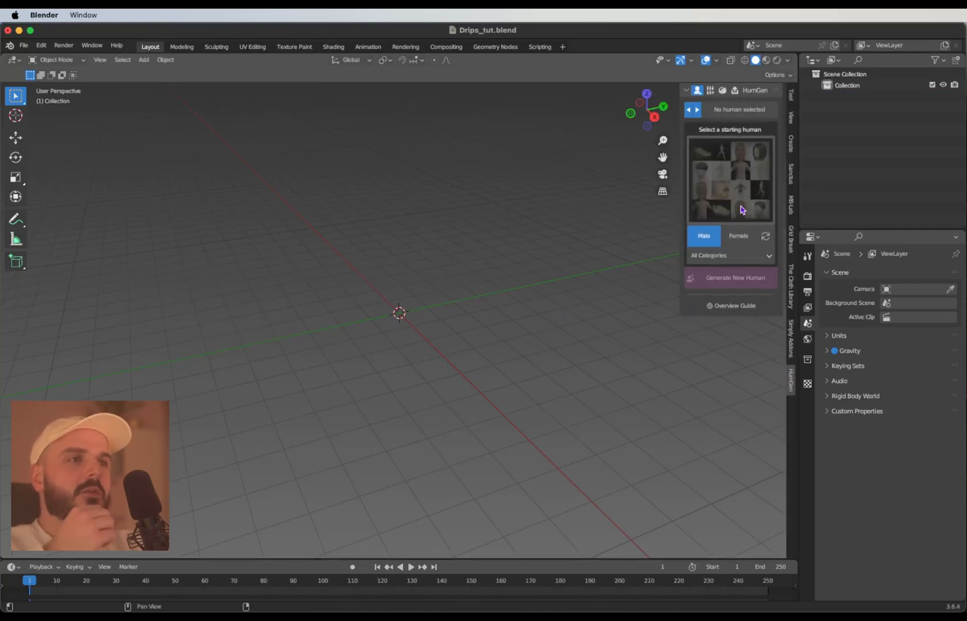
{"action": "left_click", "coordinate": [738, 235]}
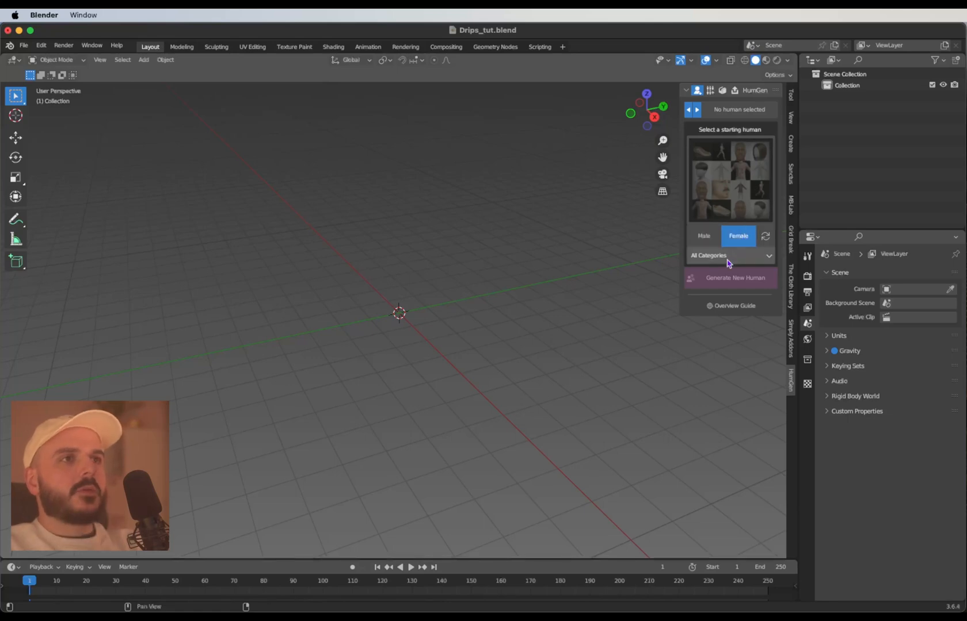
{"action": "left_click", "coordinate": [729, 180]}
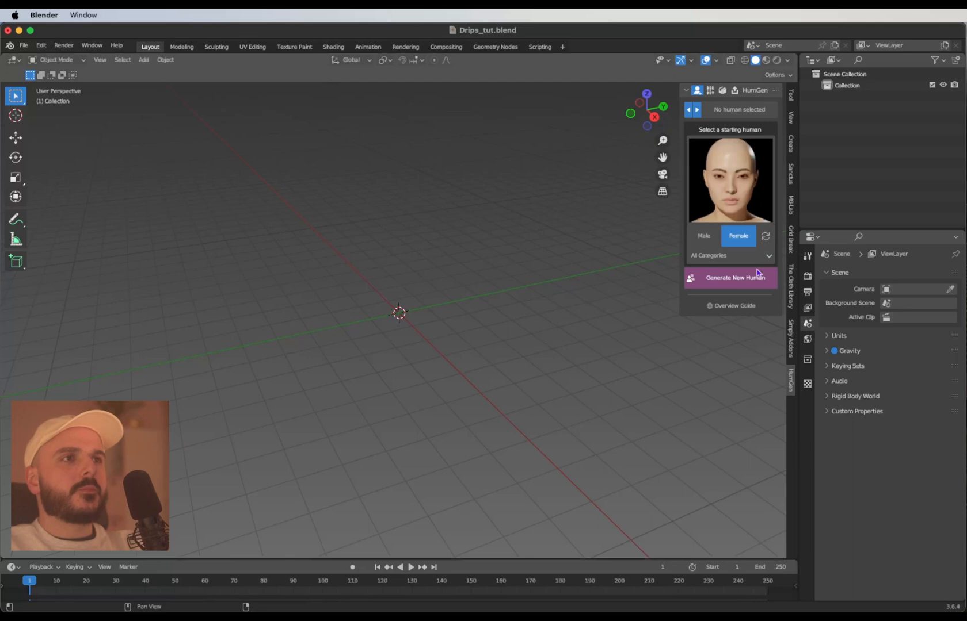
{"action": "left_click", "coordinate": [730, 277]}
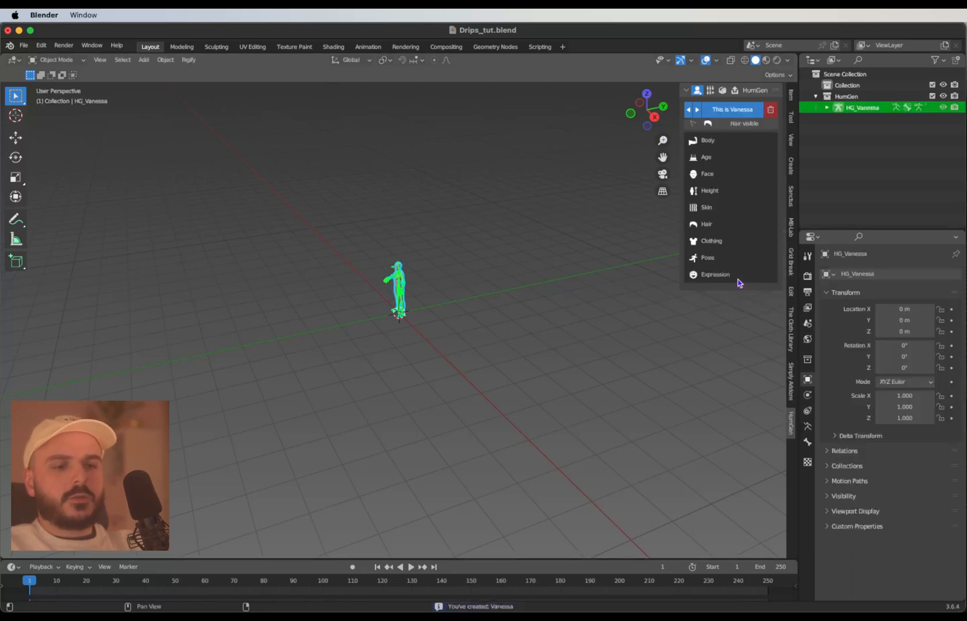
Lower Vanessa's arms and tilt her neck in Pose Mode, then return to Object Mode.
{"action": "scroll", "scroll_direction": "down", "scroll_amount": 3}
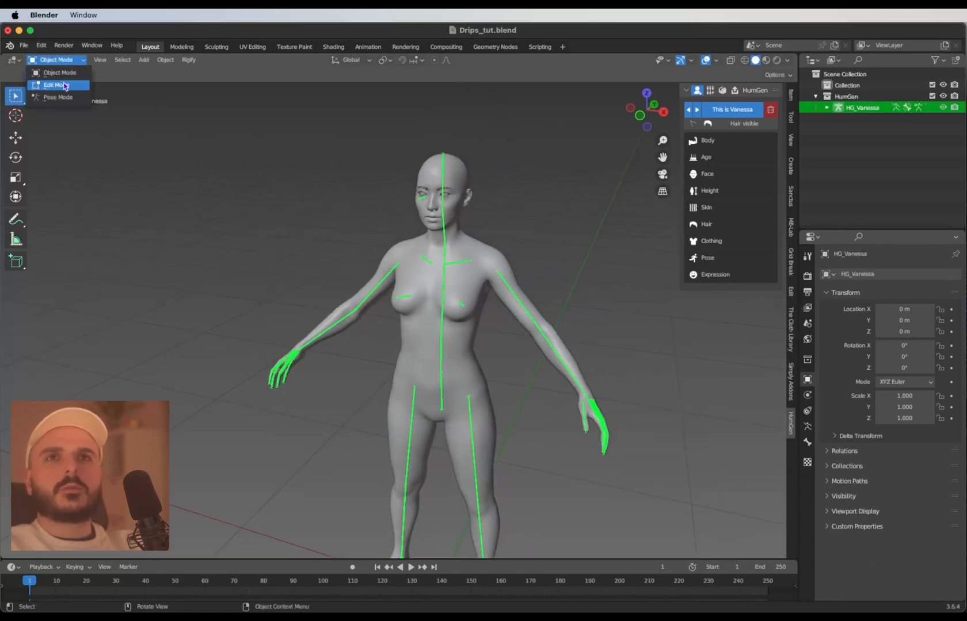
{"action": "left_click", "coordinate": [58, 97]}
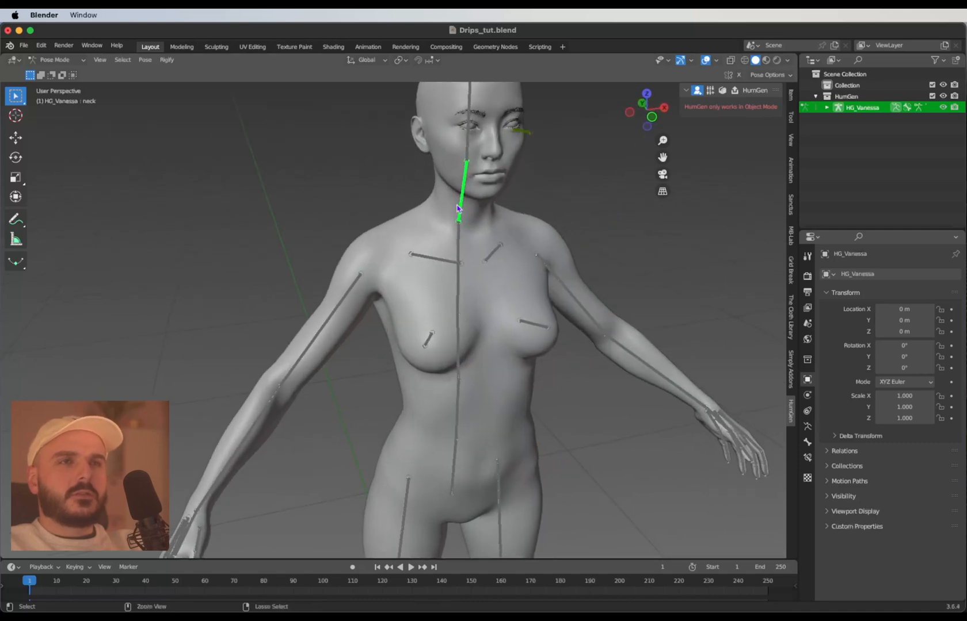
{"action": "left_click", "coordinate": [15, 157]}
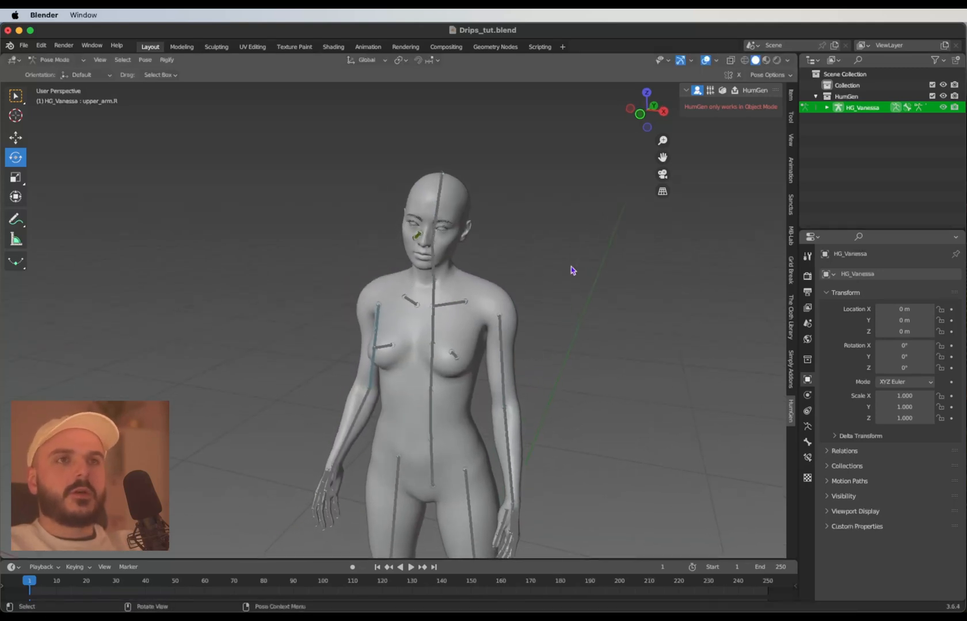
{"action": "left_click", "coordinate": [54, 60]}
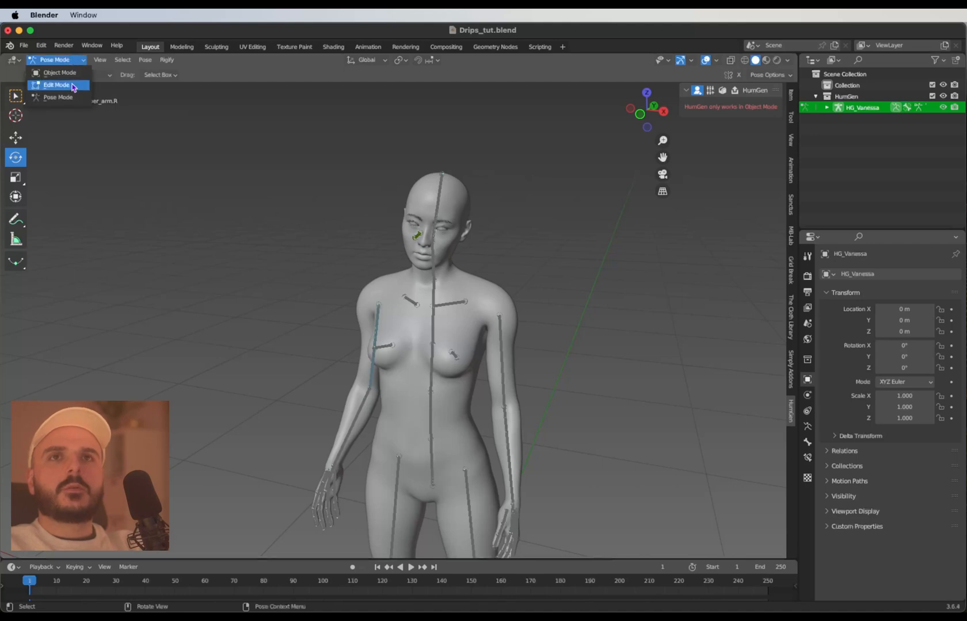
{"action": "left_click", "coordinate": [60, 72]}
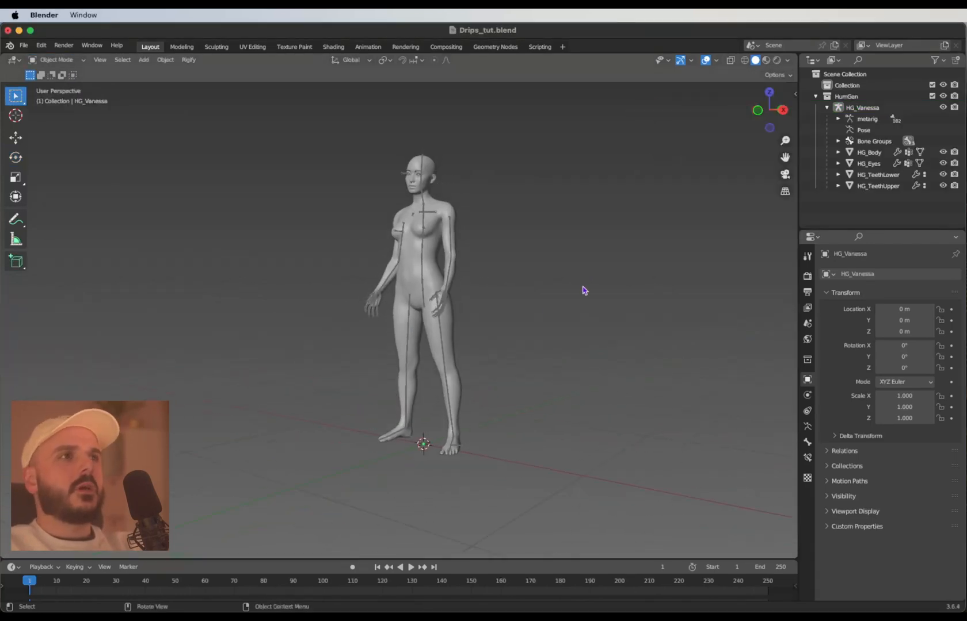
Select the HG_Vanessa hierarchy in the Outliner and scale it by 10.
{"action": "left_click", "coordinate": [862, 107]}
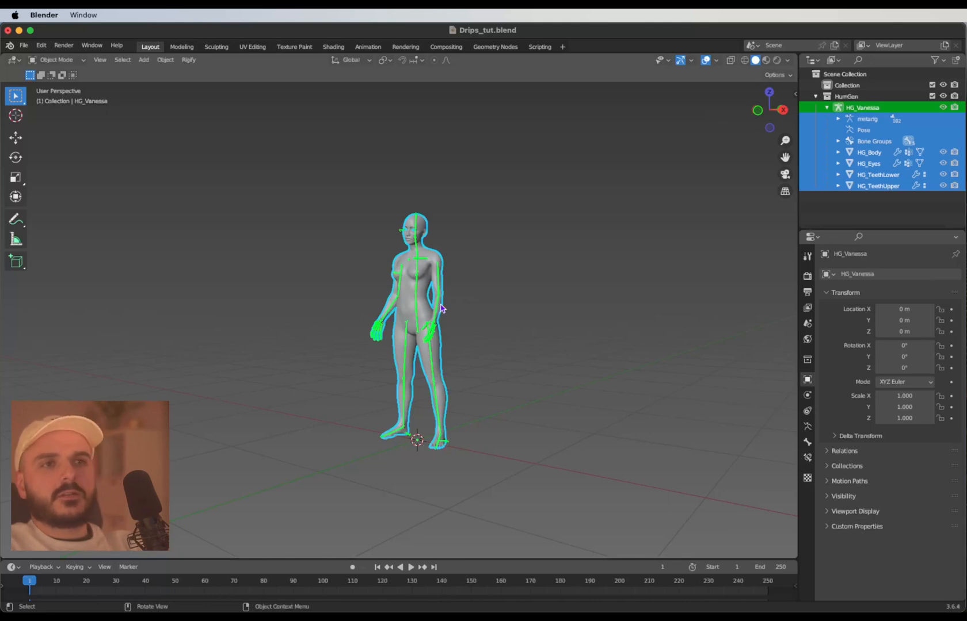
{"action": "scroll", "scroll_direction": "down", "scroll_amount": 3}
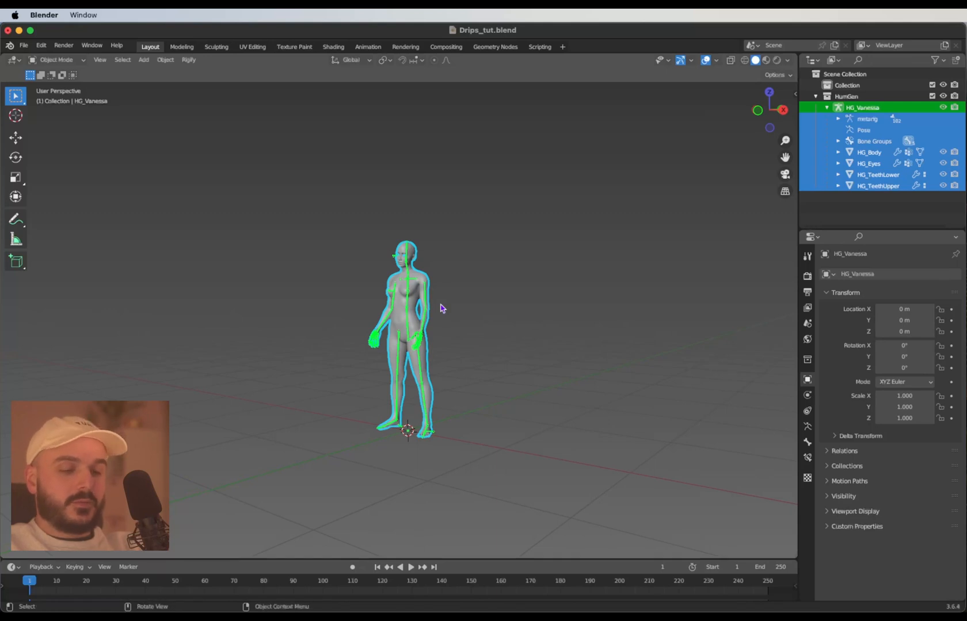
{"action": "mouse_move", "coordinate": [547, 306]}
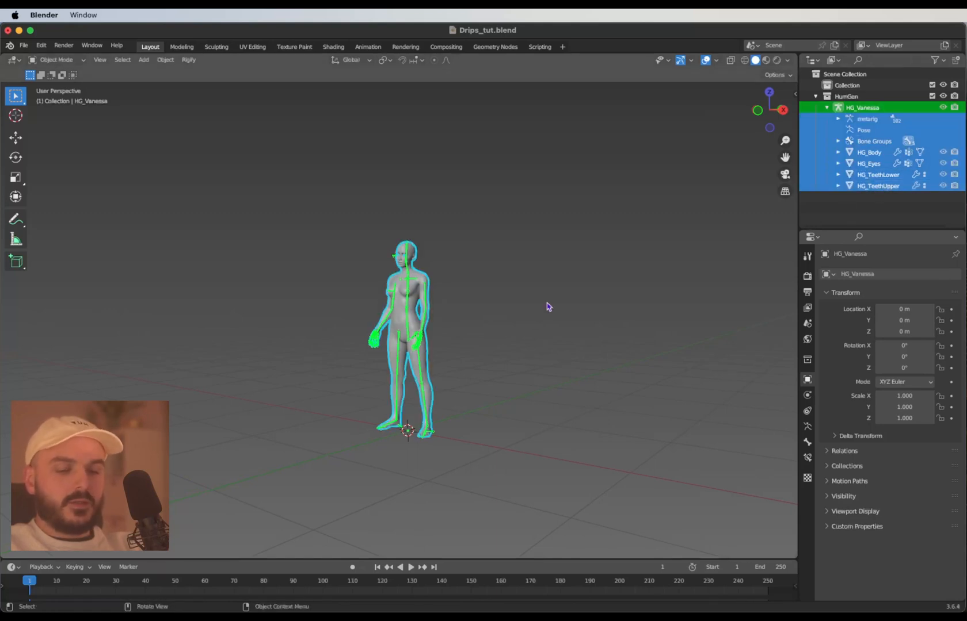
{"action": "key", "text": "s"}
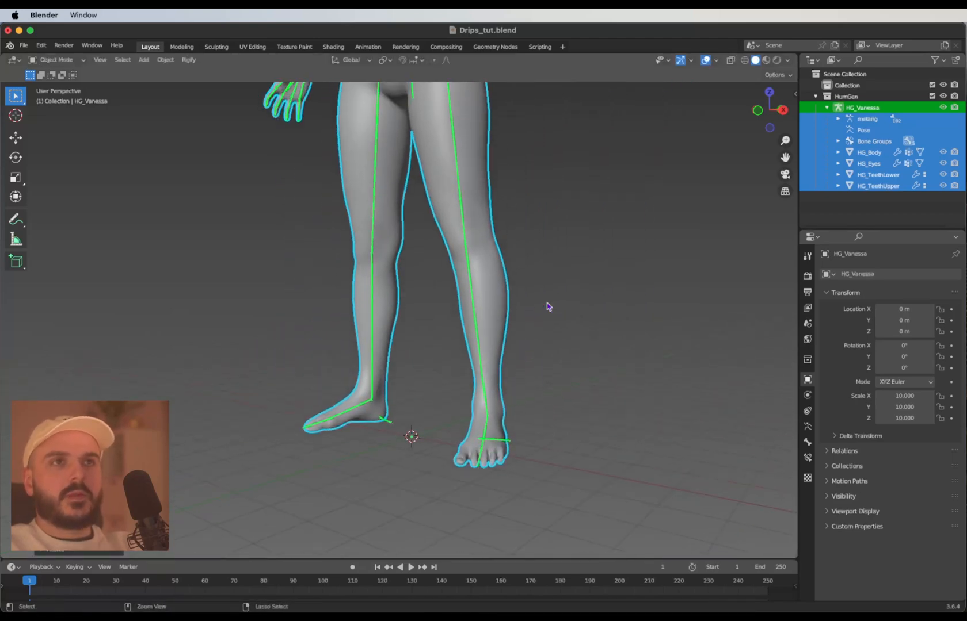
{"action": "scroll", "scroll_direction": "down", "scroll_amount": 3}
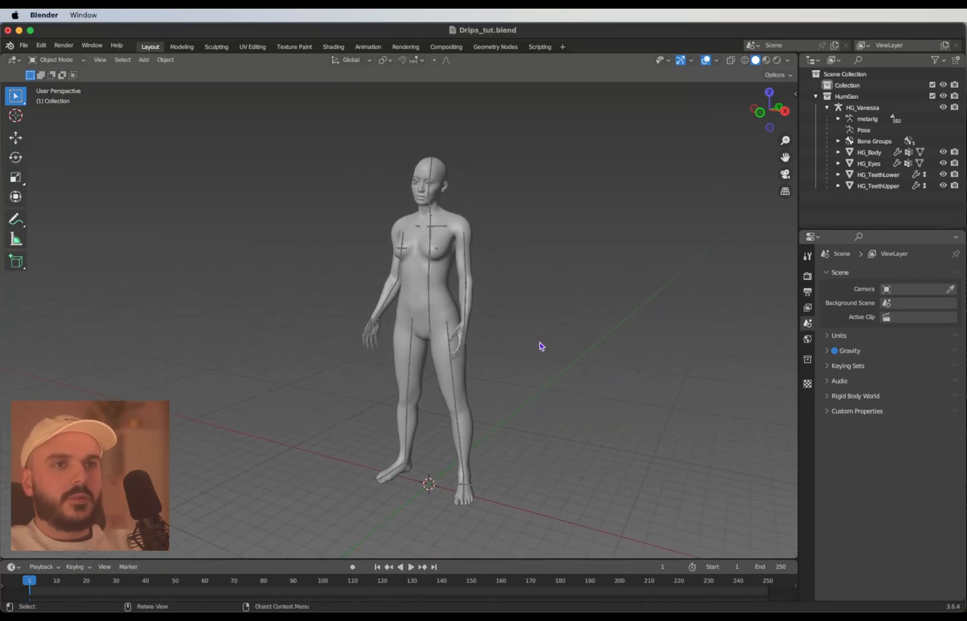
Add a plane, move it up along Z above Vanessa's head, and resize it.
{"action": "left_click", "coordinate": [143, 60]}
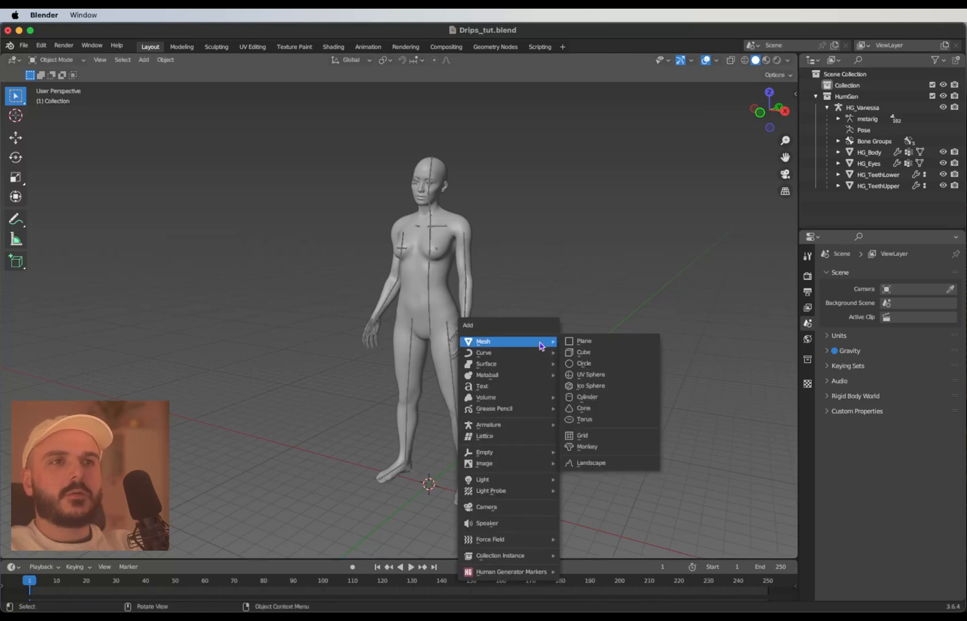
{"action": "left_click", "coordinate": [584, 340]}
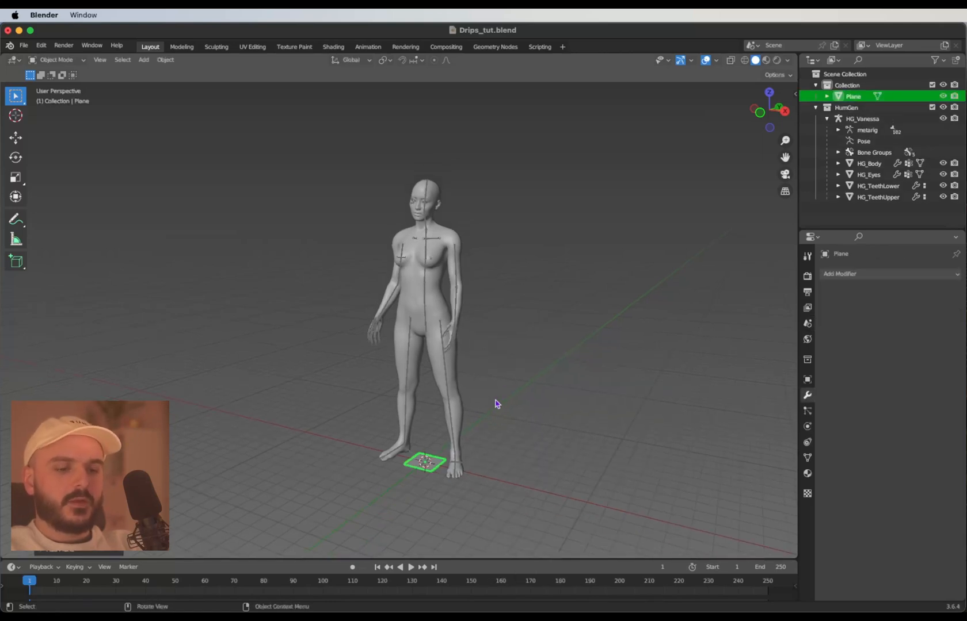
{"action": "key", "text": "g"}
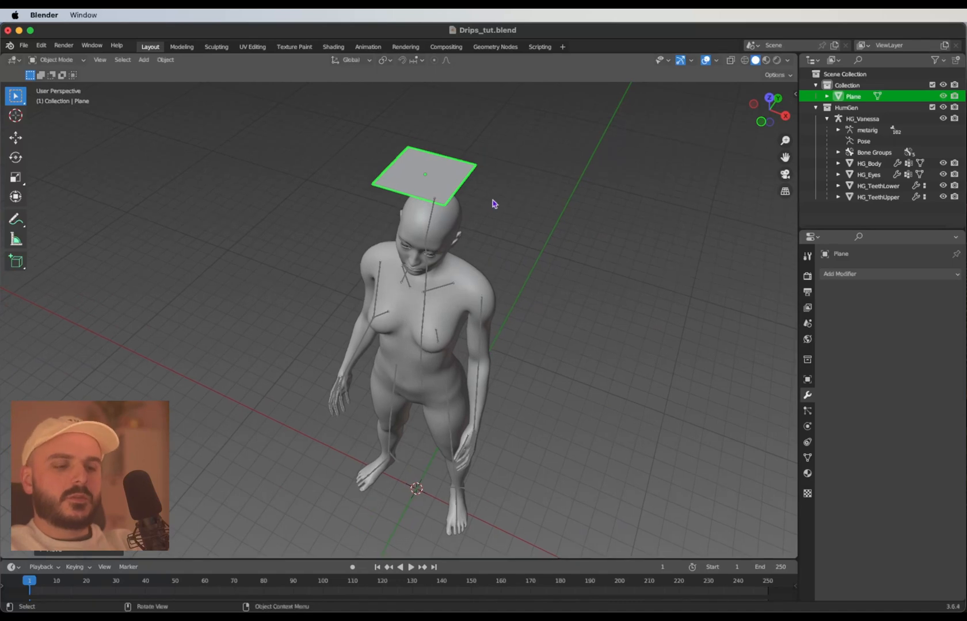
{"action": "key", "text": "s"}
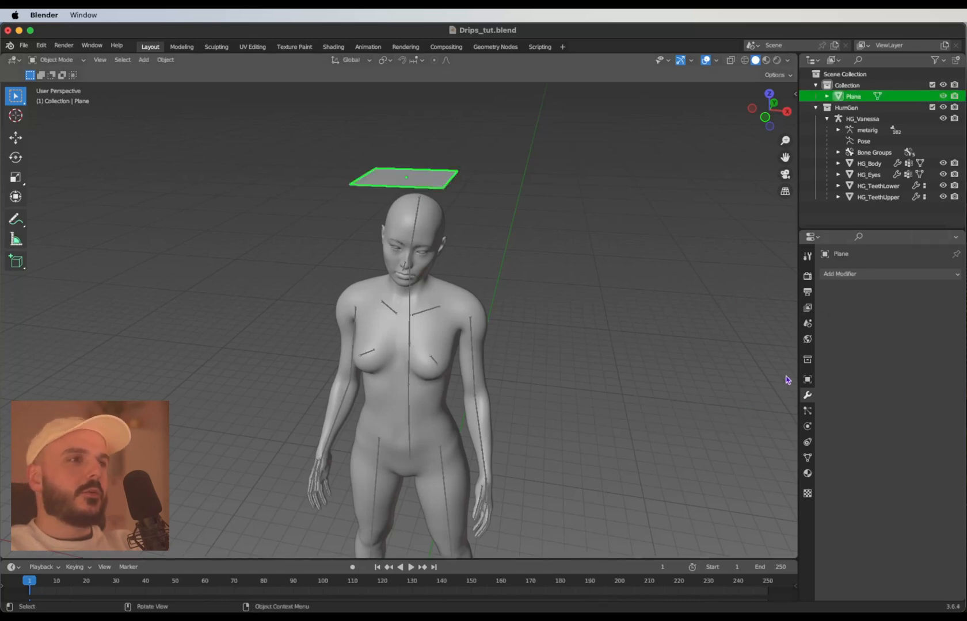
Stack a Simple Subdivision Surface, Cloth, and a second Catmull-Clark Subdivision Surface on the plane.
{"action": "left_click", "coordinate": [840, 274]}
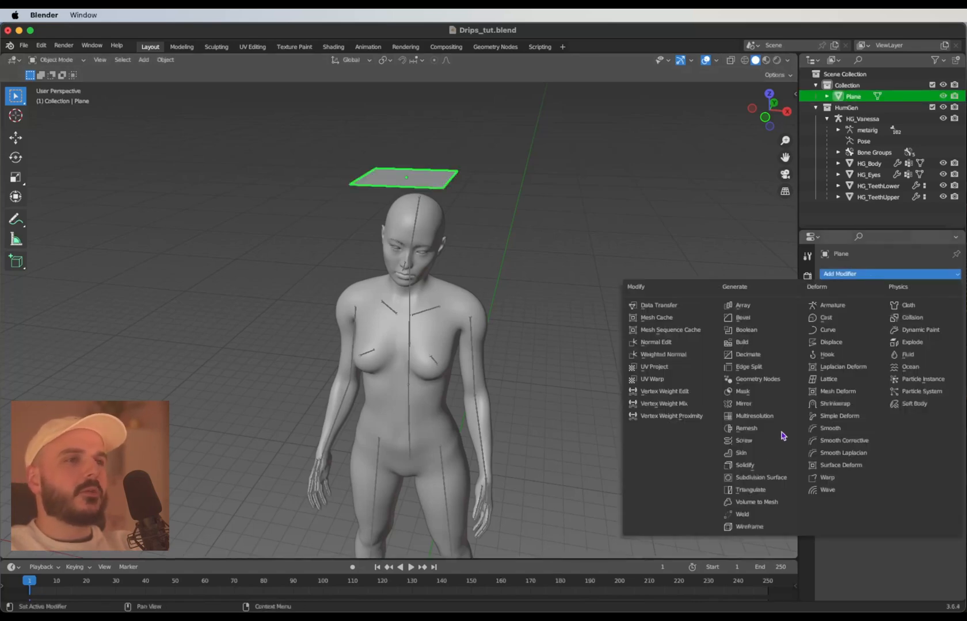
{"action": "left_click", "coordinate": [760, 477]}
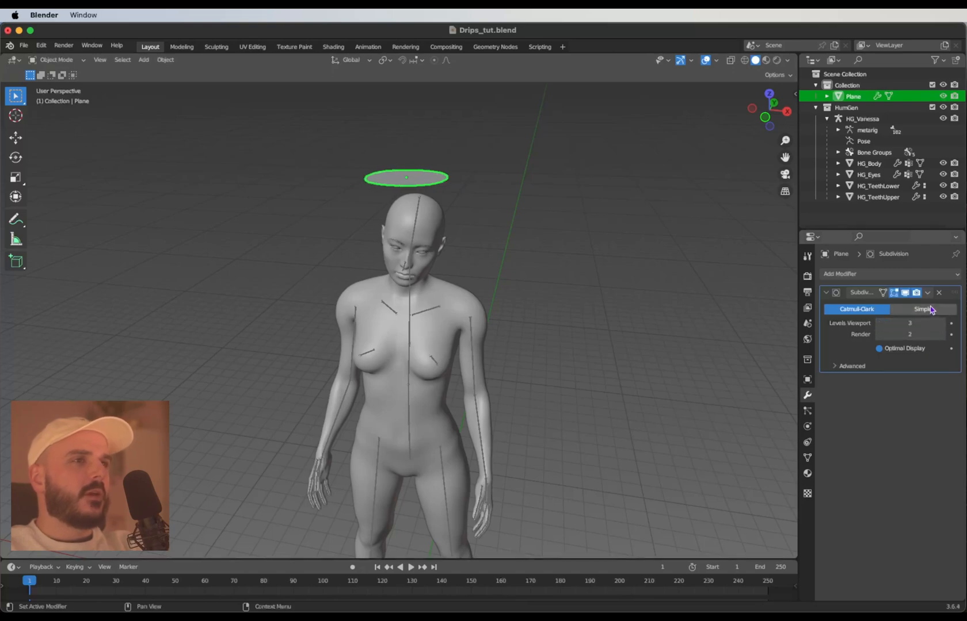
{"action": "left_click", "coordinate": [922, 309]}
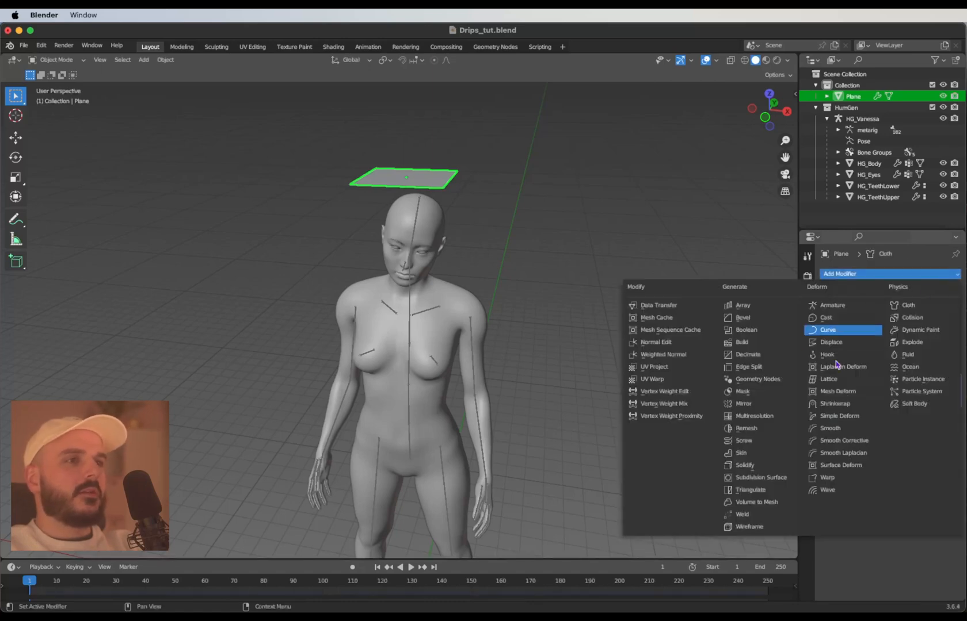
{"action": "mouse_move", "coordinate": [760, 477]}
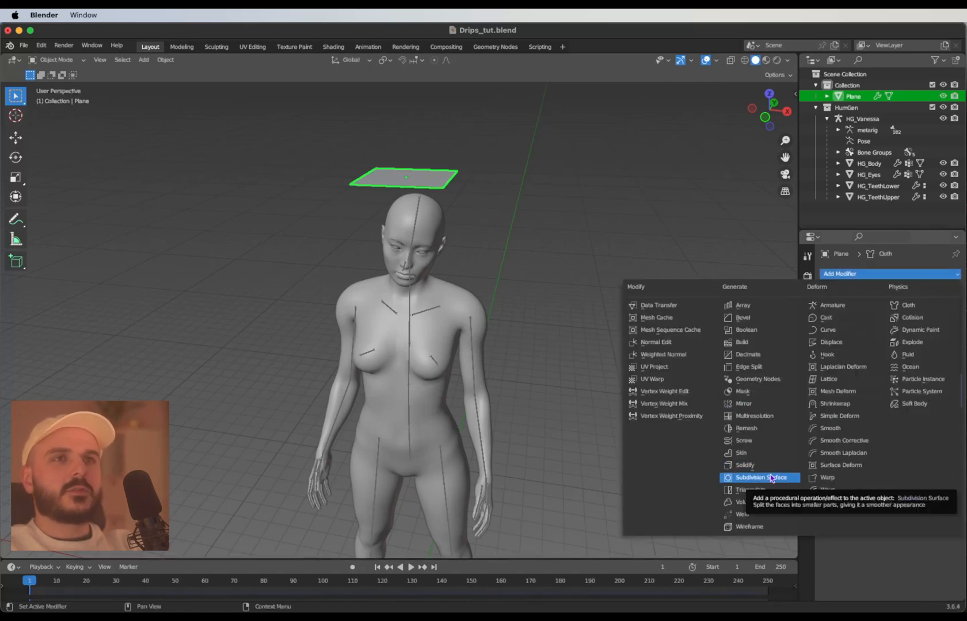
{"action": "left_click", "coordinate": [761, 477]}
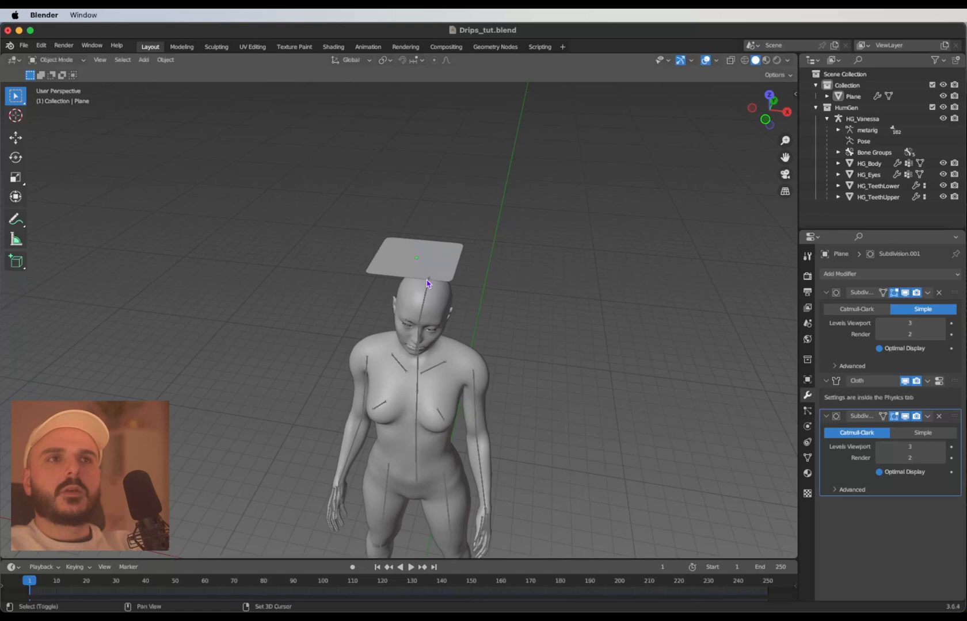
{"action": "left_click", "coordinate": [425, 284]}
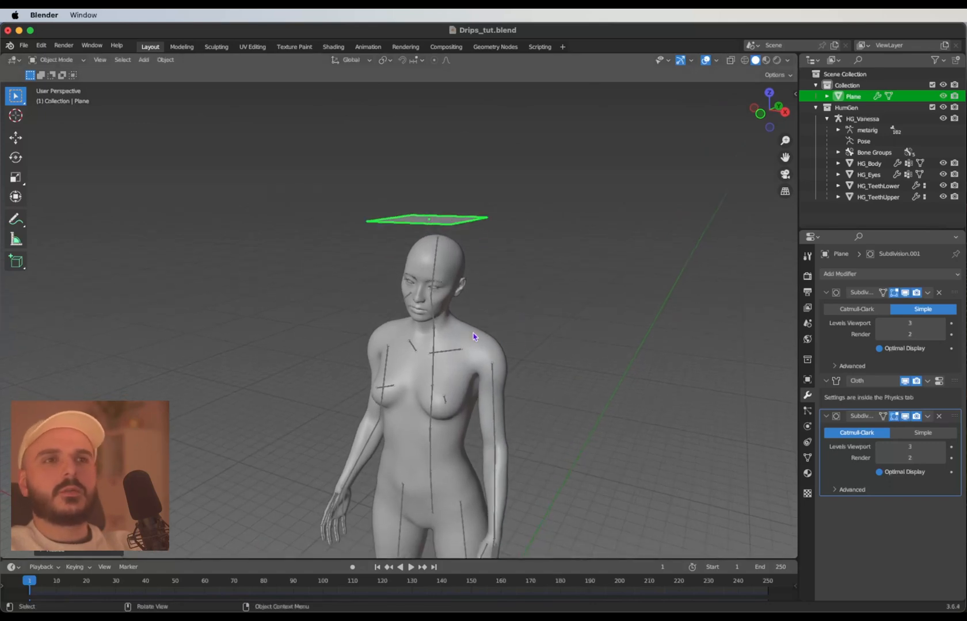
Make HG_Body a collision object and play a test of the cloth draping.
{"action": "left_click", "coordinate": [869, 163]}
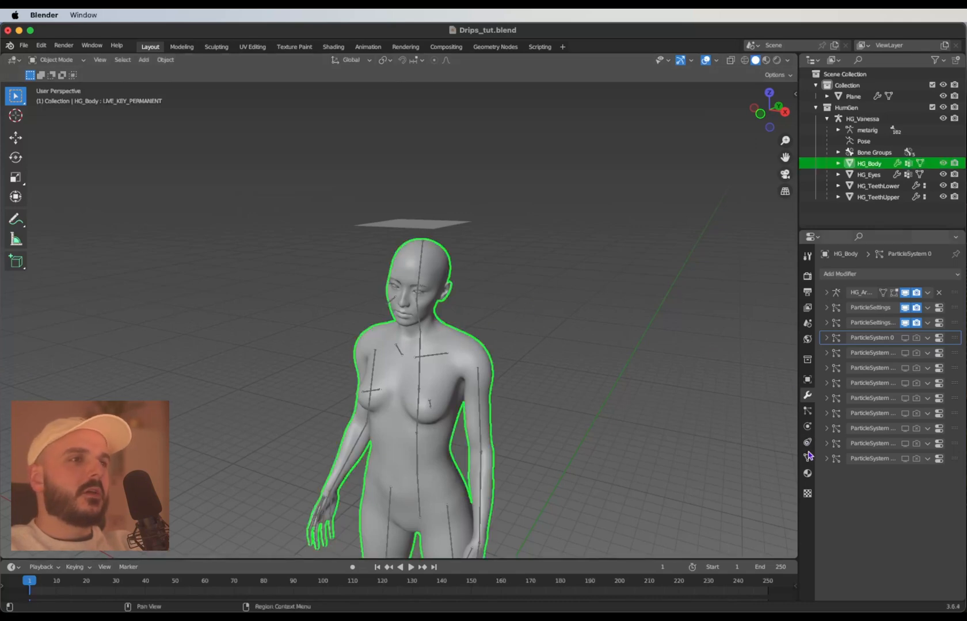
{"action": "left_click", "coordinate": [806, 427]}
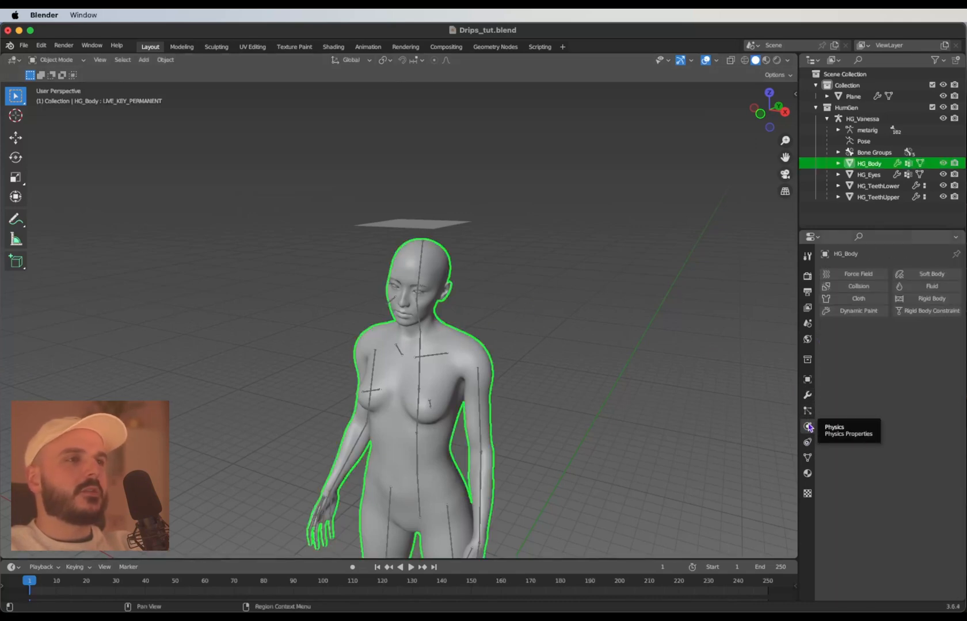
{"action": "left_click", "coordinate": [857, 286]}
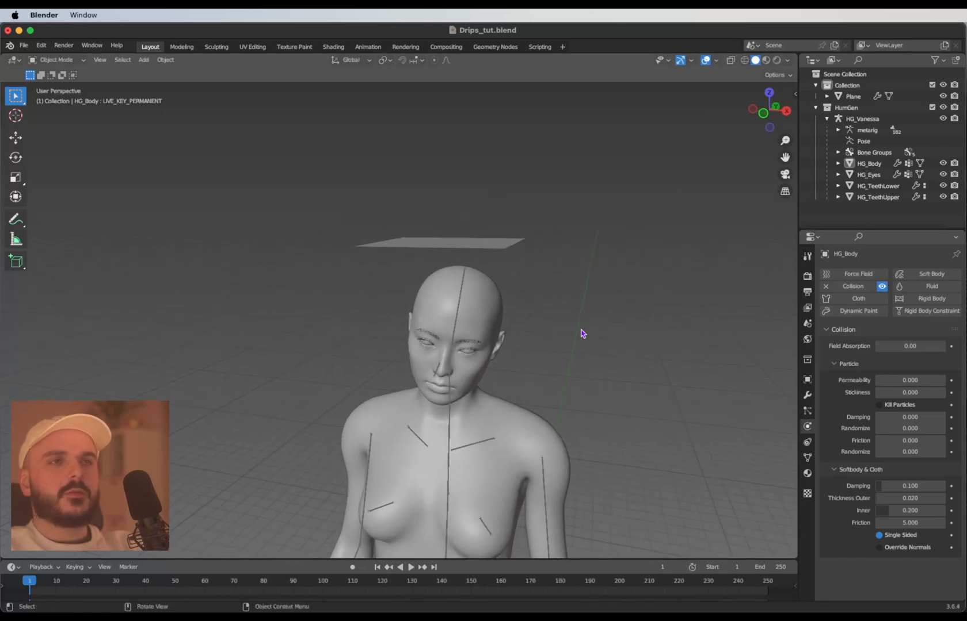
{"action": "left_click", "coordinate": [412, 568]}
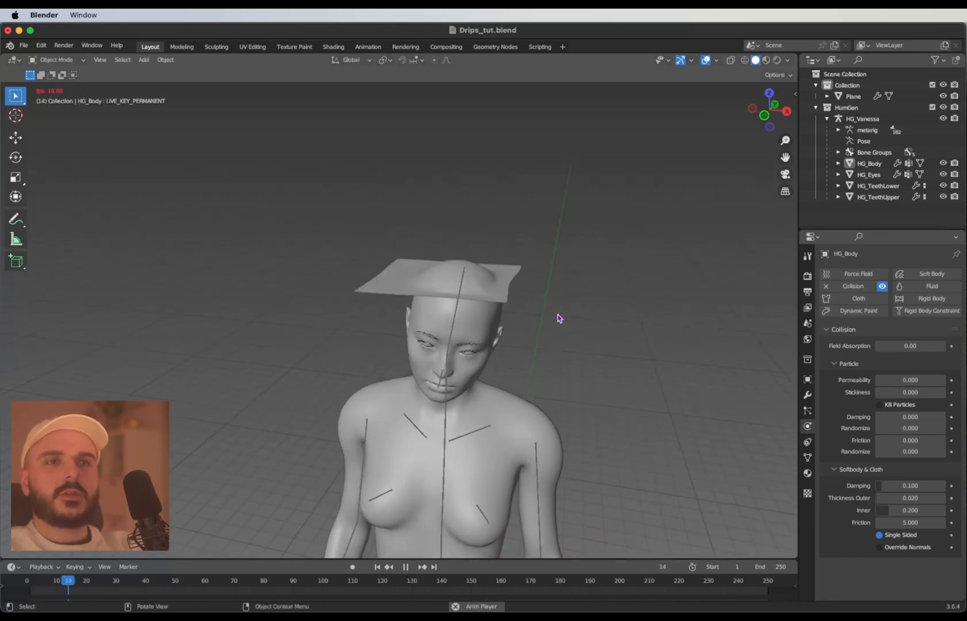
{"action": "left_click", "coordinate": [405, 567]}
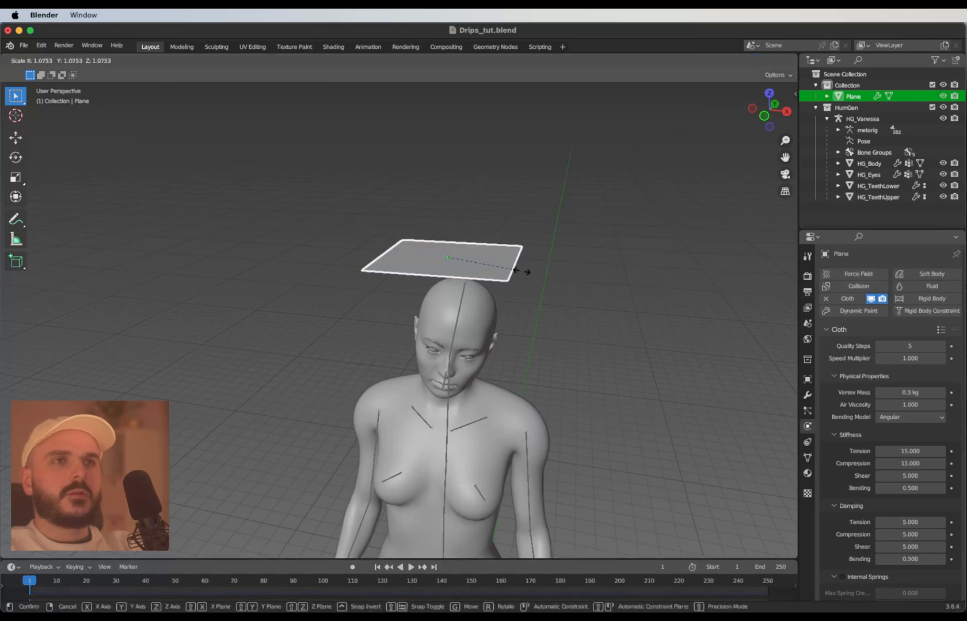
Confirm the plane's larger size and tilt it at an angle over the head.
{"action": "left_click", "coordinate": [769, 115]}
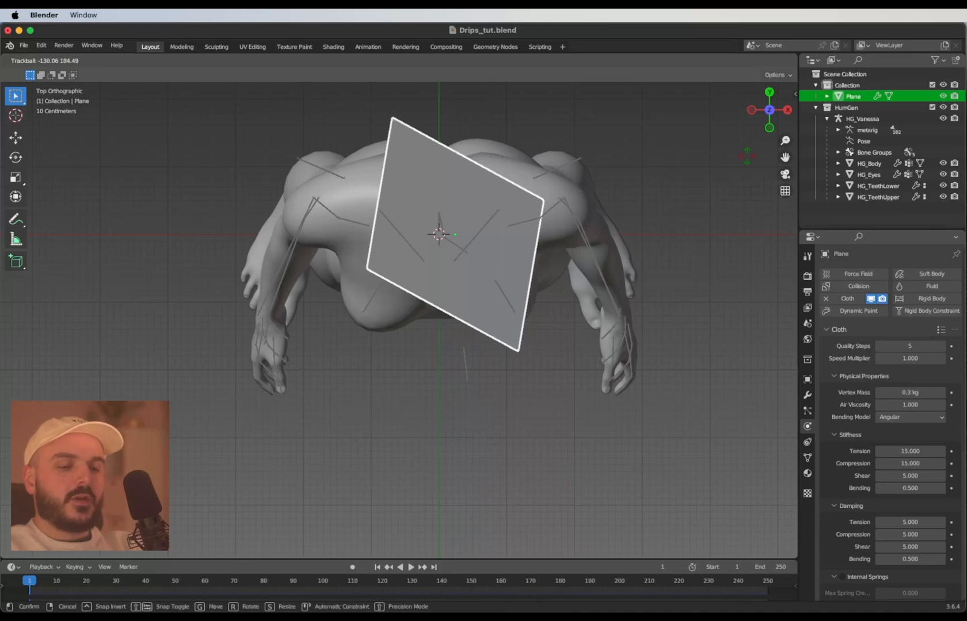
{"action": "left_click", "coordinate": [527, 231]}
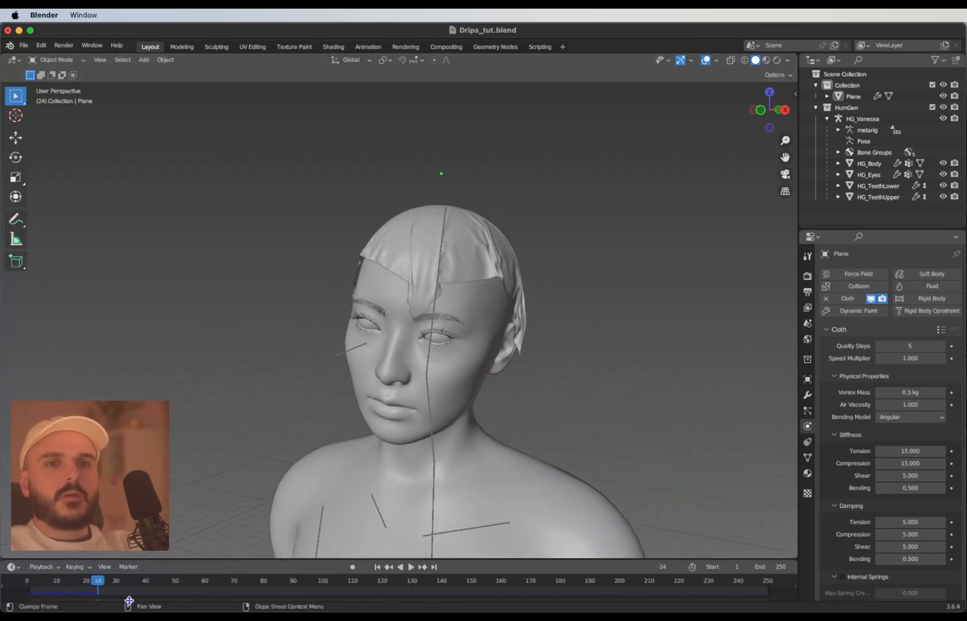
Advance the cloth simulation and orbit closer to inspect how it settles on the head.
{"action": "left_click", "coordinate": [405, 567]}
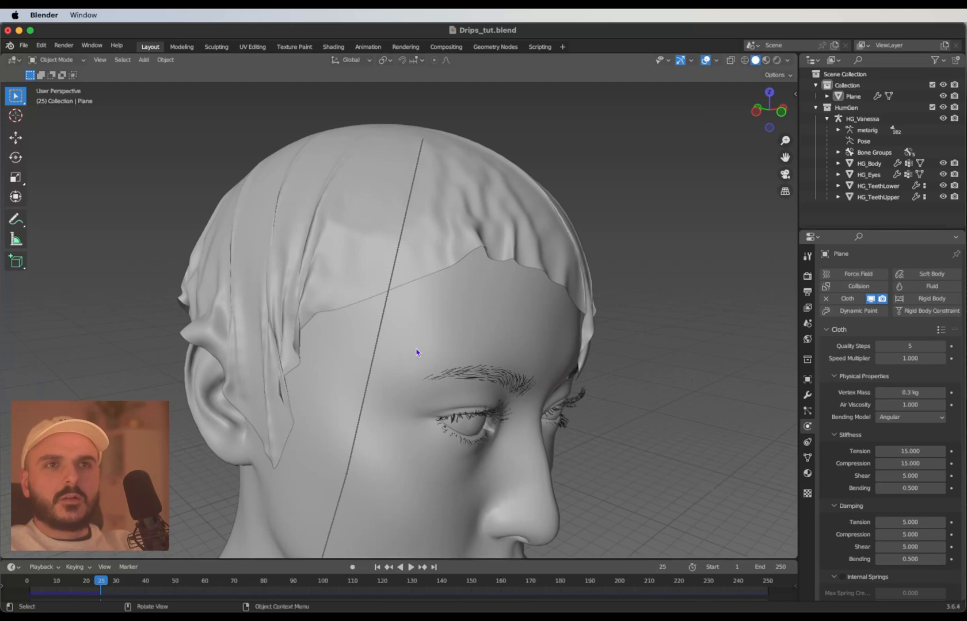
{"action": "left_click_drag", "start_coordinate": [416, 352], "coordinate": [505, 309]}
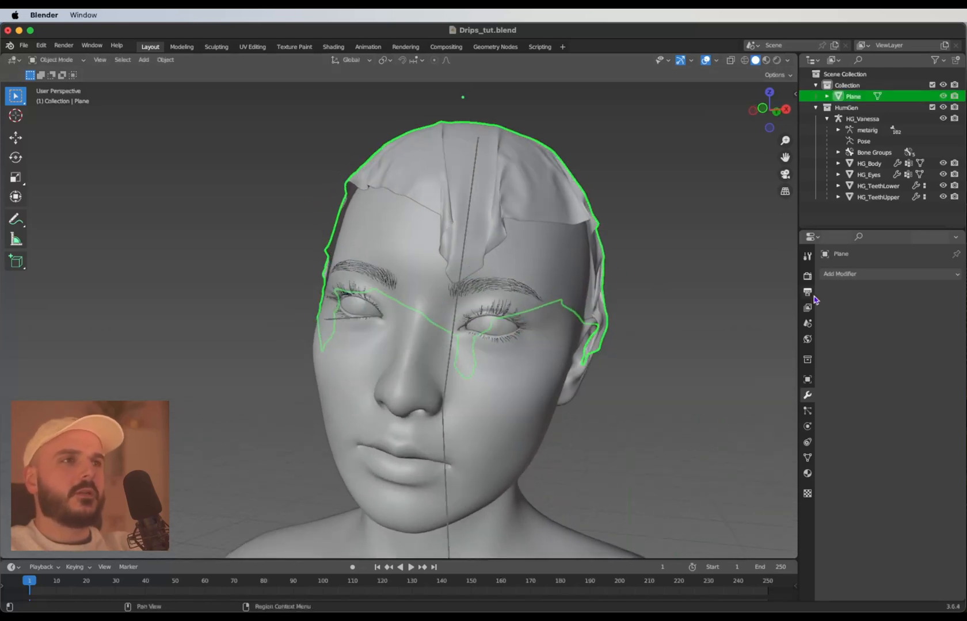
Add a Solidify modifier with 0.019 m thickness and apply it to the cloth.
{"action": "left_click", "coordinate": [888, 274]}
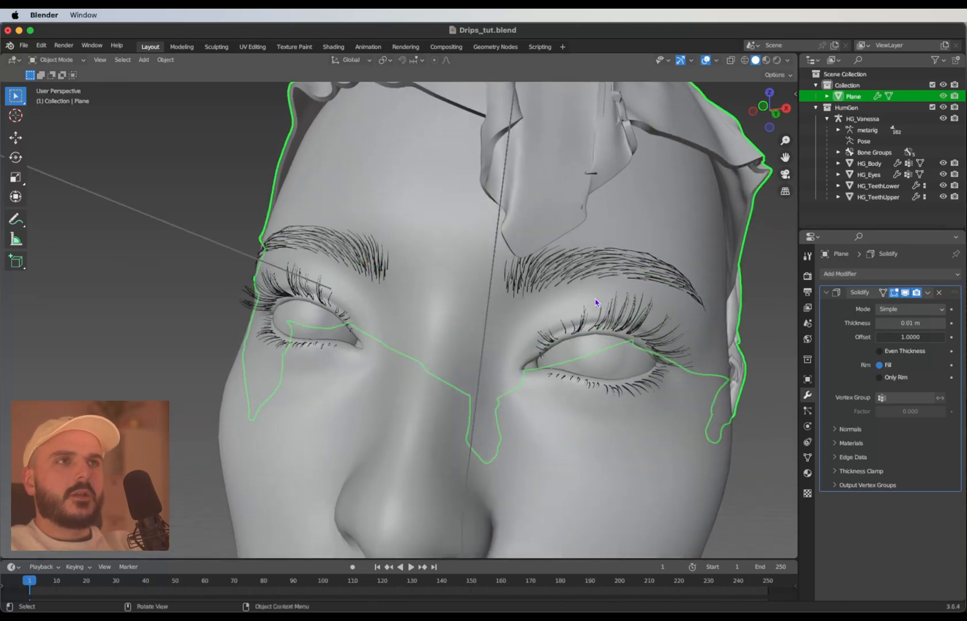
{"action": "left_click_drag", "start_coordinate": [888, 323], "coordinate": [931, 323]}
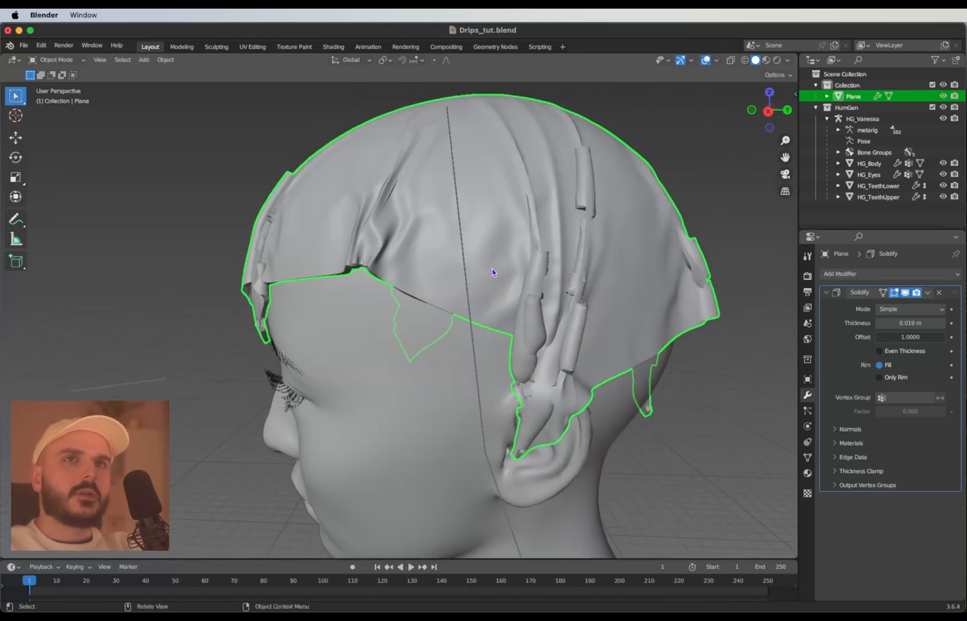
{"action": "left_click_drag", "start_coordinate": [493, 277], "coordinate": [475, 222]}
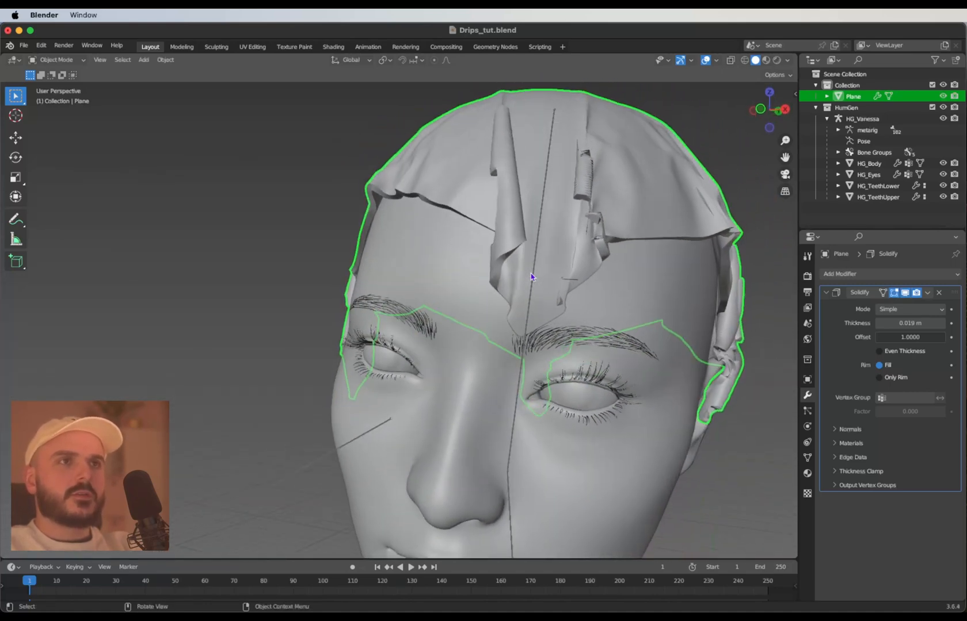
{"action": "left_click", "coordinate": [926, 293]}
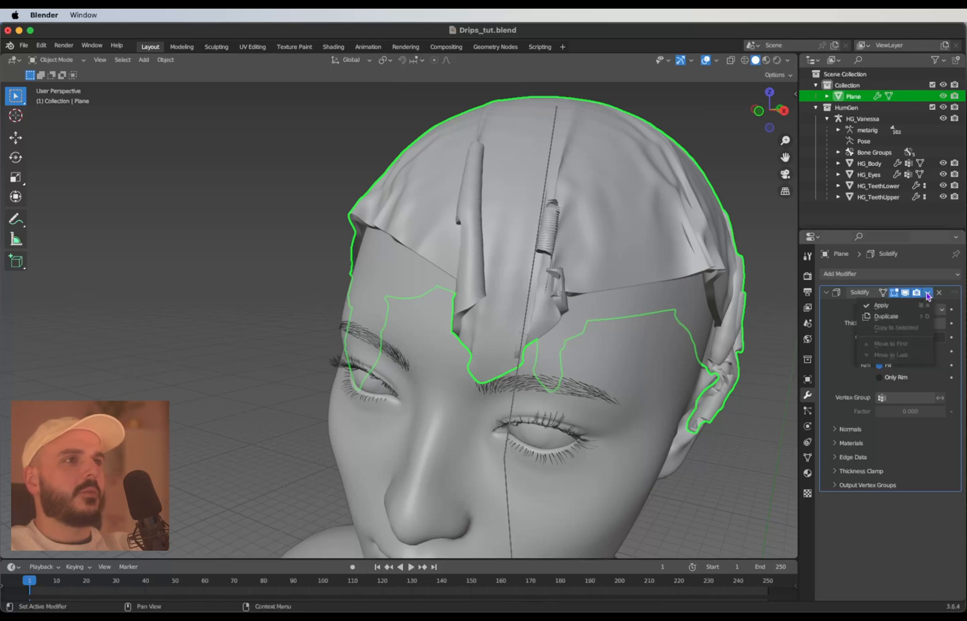
{"action": "left_click", "coordinate": [880, 305]}
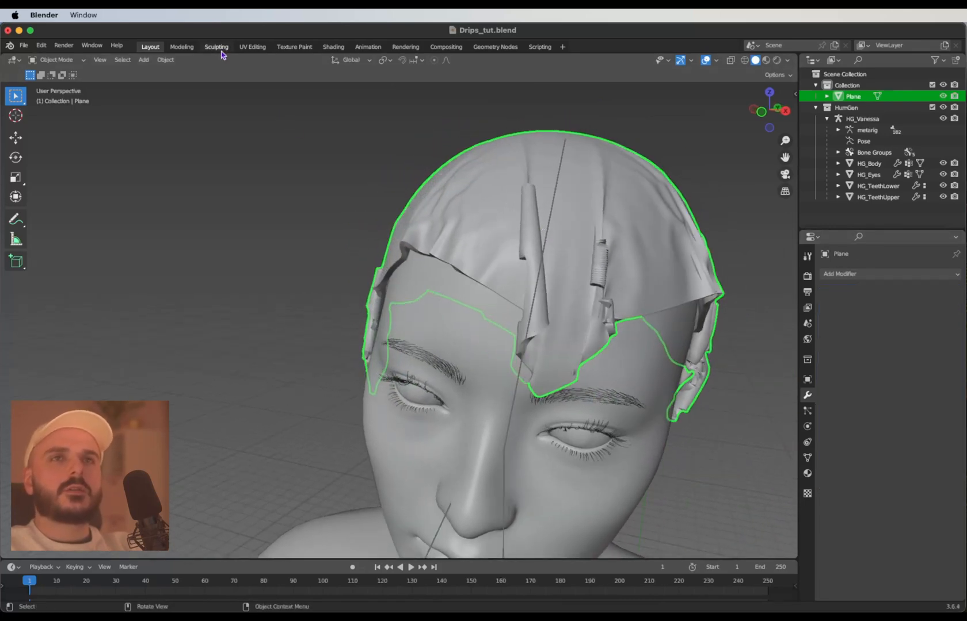
In Sculpting, reshape the forehead spike, head-top folds and ear pieces, and press the edge to the forehead.
{"action": "left_click", "coordinate": [216, 46]}
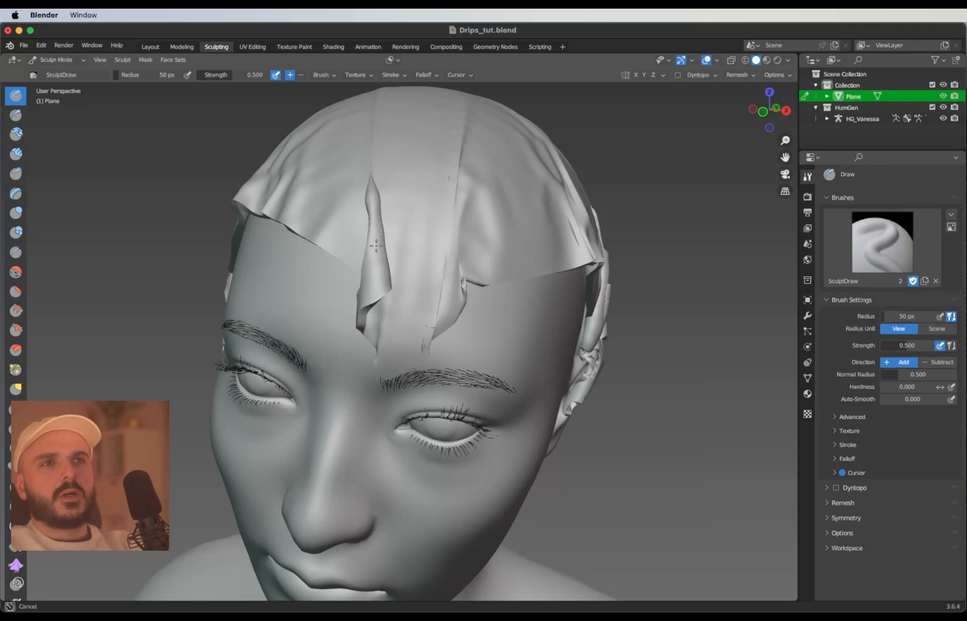
{"action": "left_click_drag", "start_coordinate": [374, 247], "coordinate": [365, 339]}
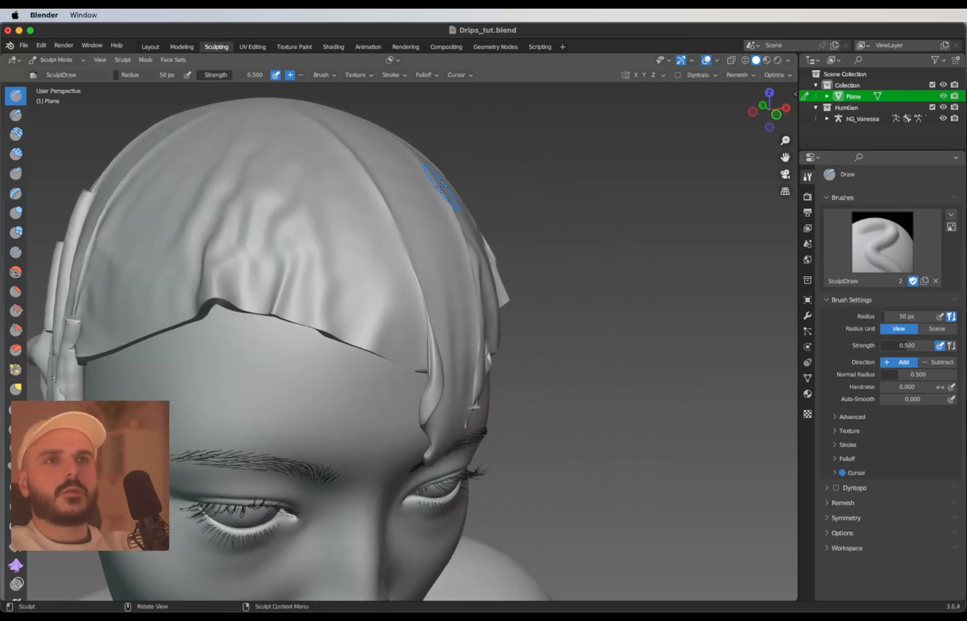
{"action": "left_click_drag", "start_coordinate": [440, 188], "coordinate": [420, 281]}
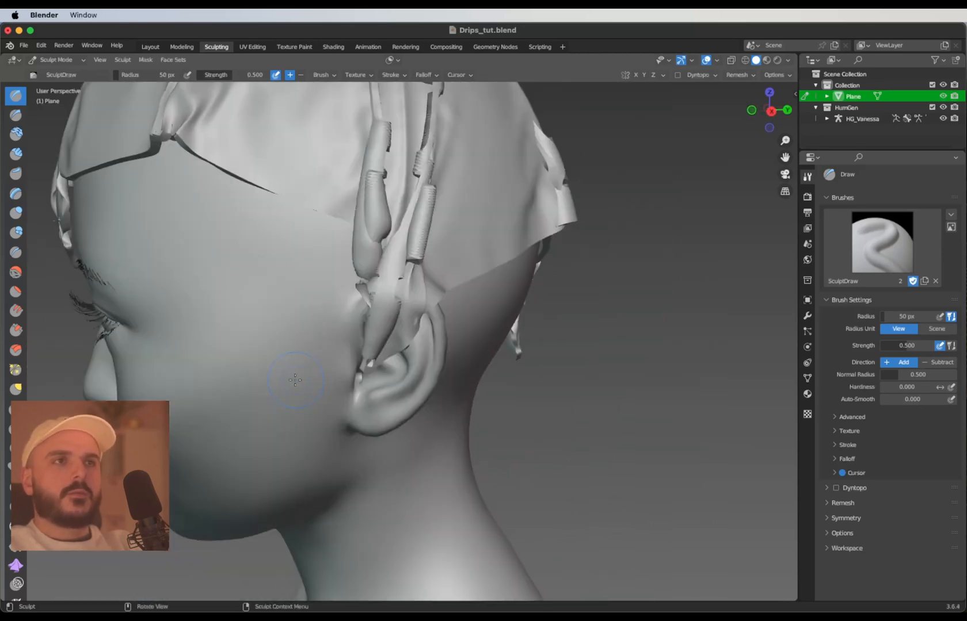
{"action": "left_click_drag", "start_coordinate": [295, 381], "coordinate": [361, 466]}
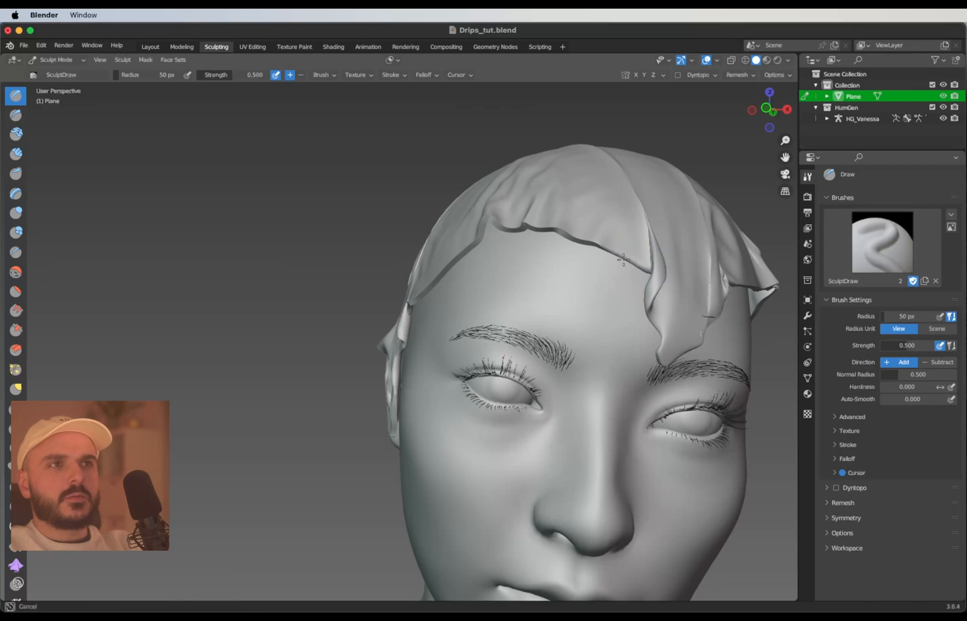
{"action": "left_click_drag", "start_coordinate": [623, 259], "coordinate": [456, 250]}
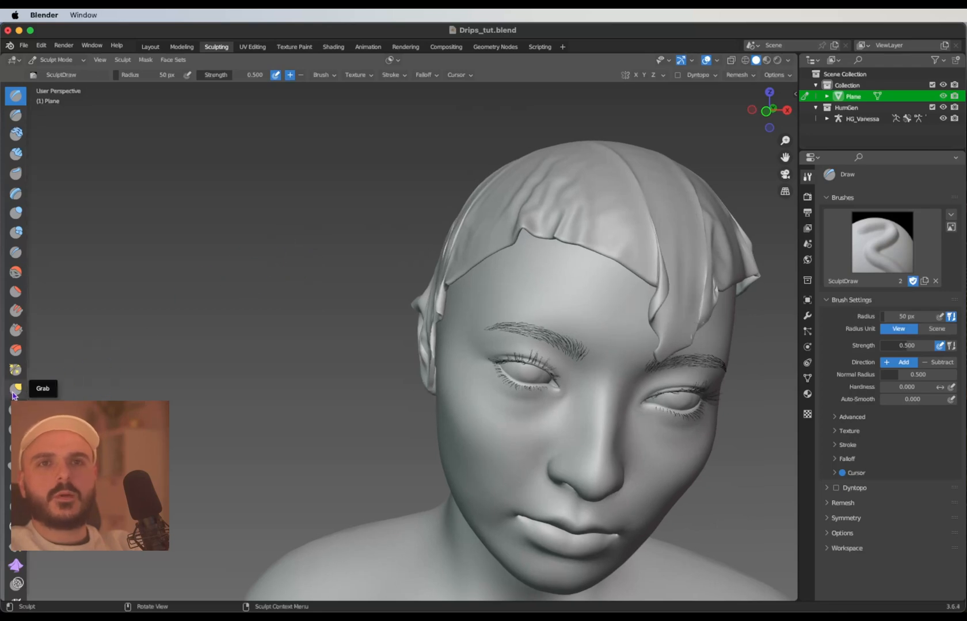
With the Grab brush, pull drips down in front of the ear, at the temple and over the forehead.
{"action": "left_click", "coordinate": [16, 389]}
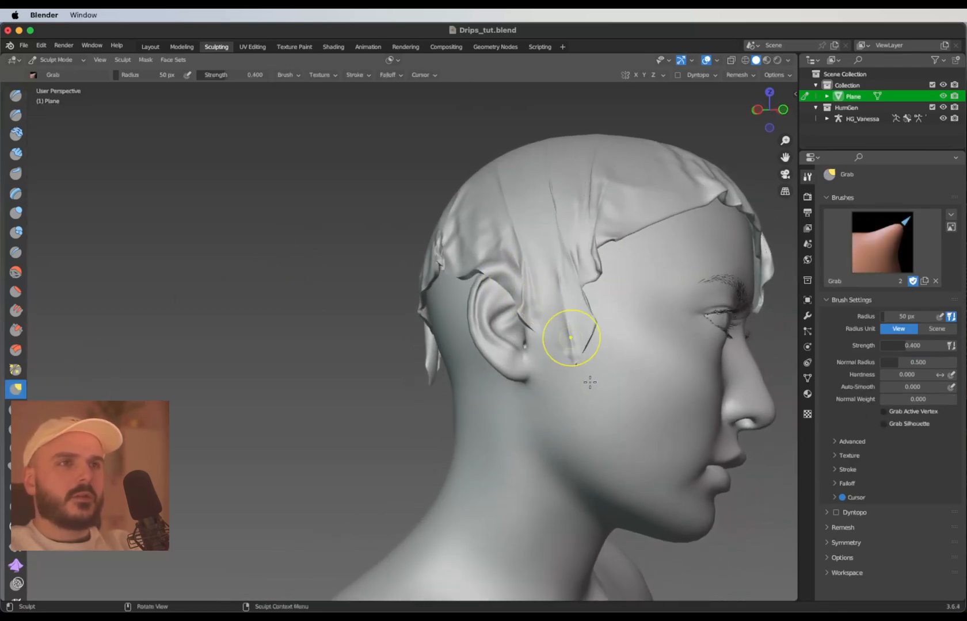
{"action": "left_click_drag", "start_coordinate": [570, 337], "coordinate": [564, 424]}
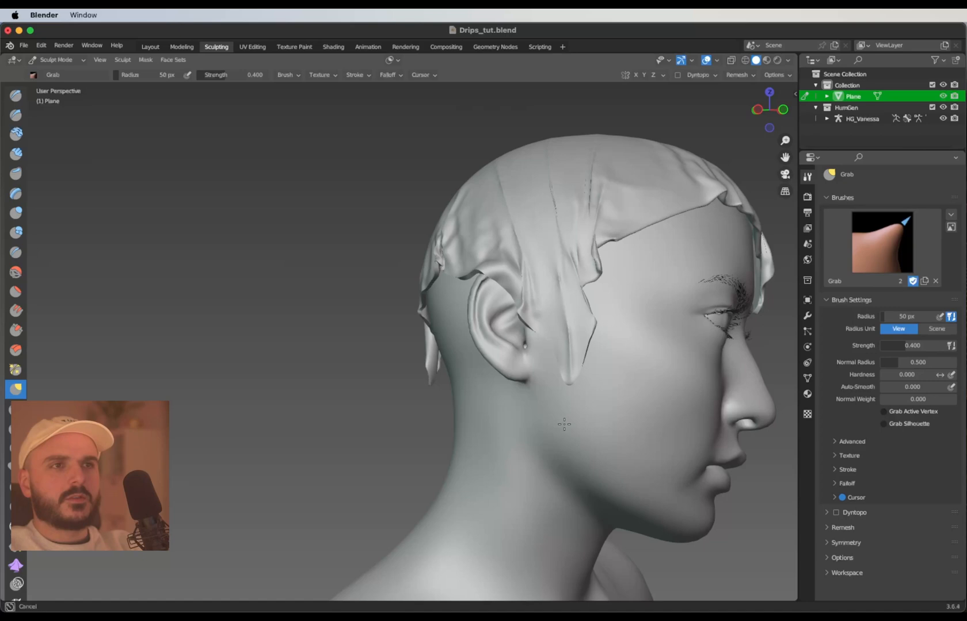
{"action": "left_click_drag", "start_coordinate": [563, 425], "coordinate": [635, 261]}
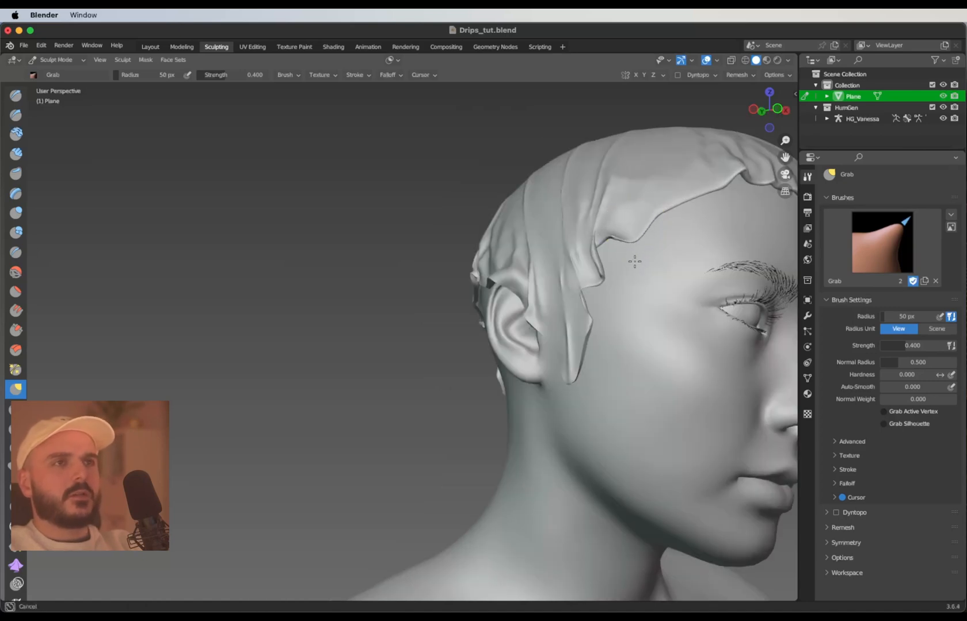
{"action": "left_click_drag", "start_coordinate": [634, 262], "coordinate": [597, 227]}
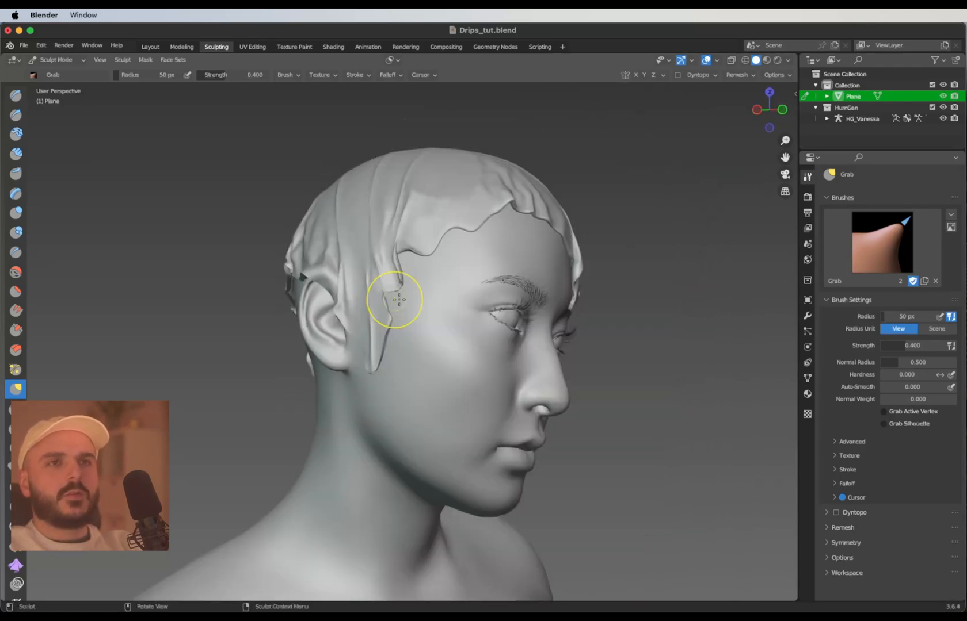
{"action": "left_click_drag", "start_coordinate": [395, 299], "coordinate": [425, 320]}
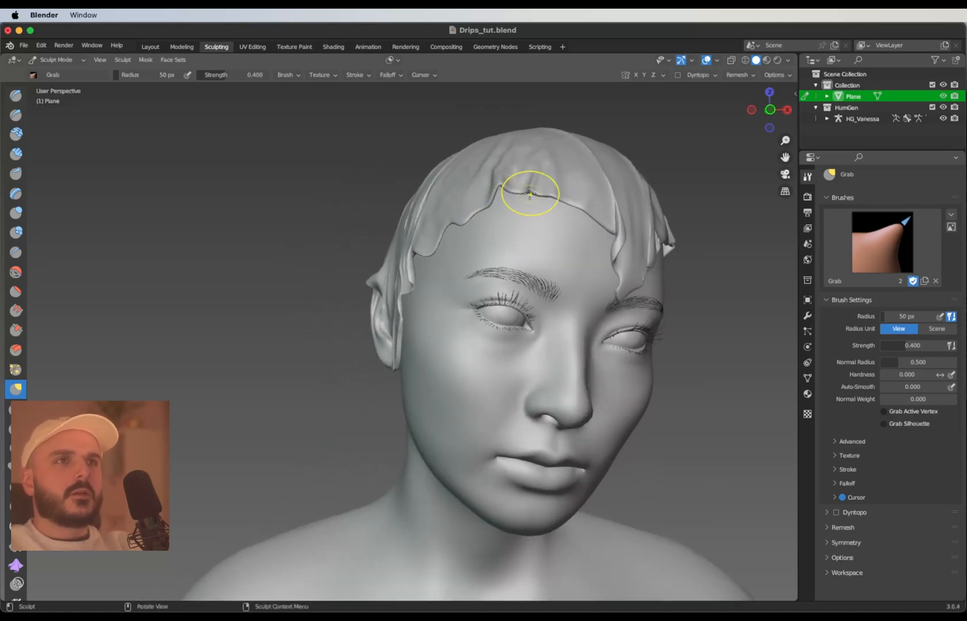
{"action": "left_click_drag", "start_coordinate": [529, 192], "coordinate": [564, 207]}
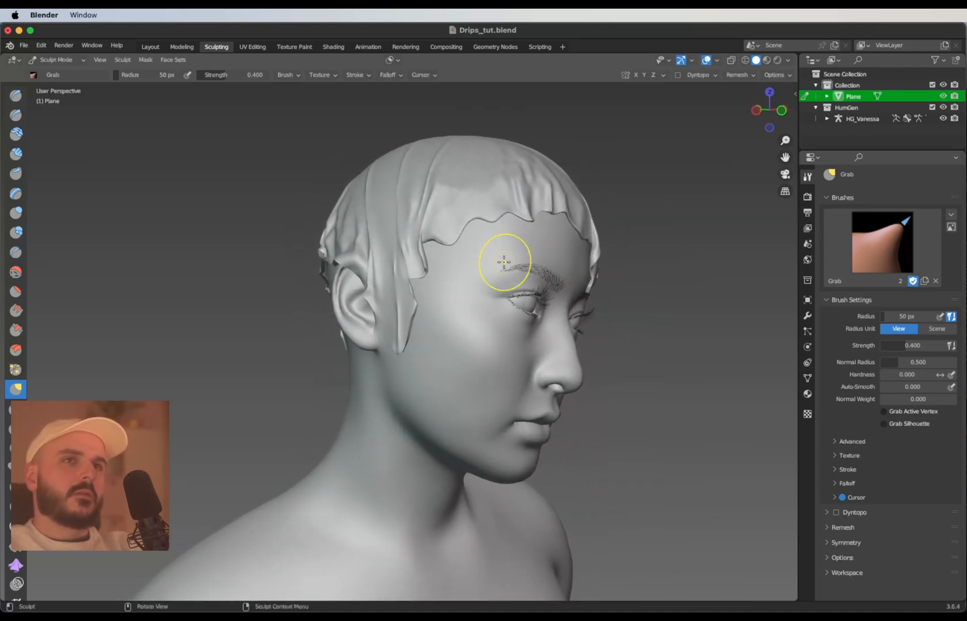
{"action": "mouse_move", "coordinate": [16, 273]}
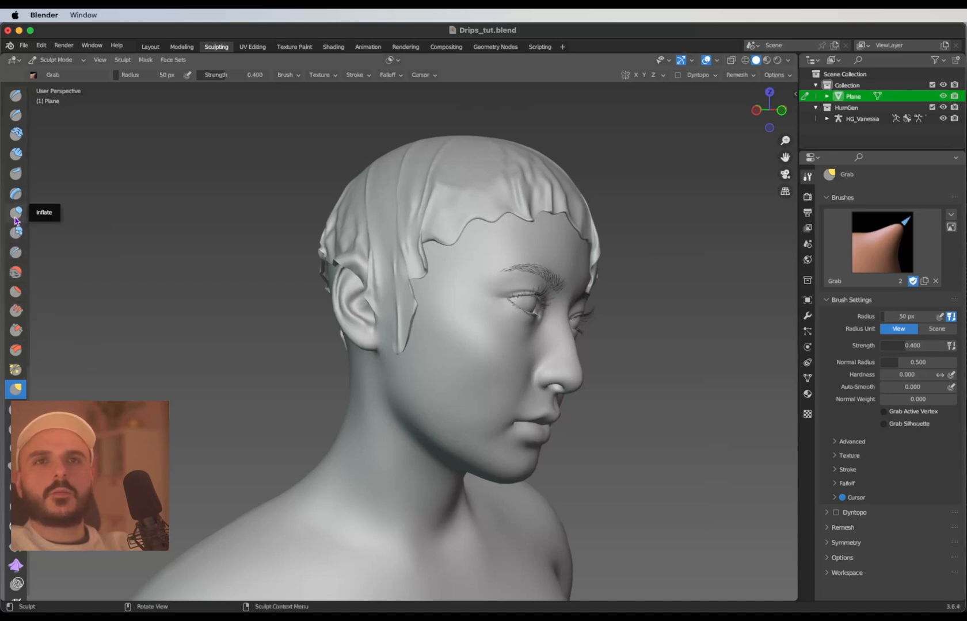
Inflate the drip beside the ear, then lengthen drips below the ear and across the forehead.
{"action": "left_click", "coordinate": [16, 214]}
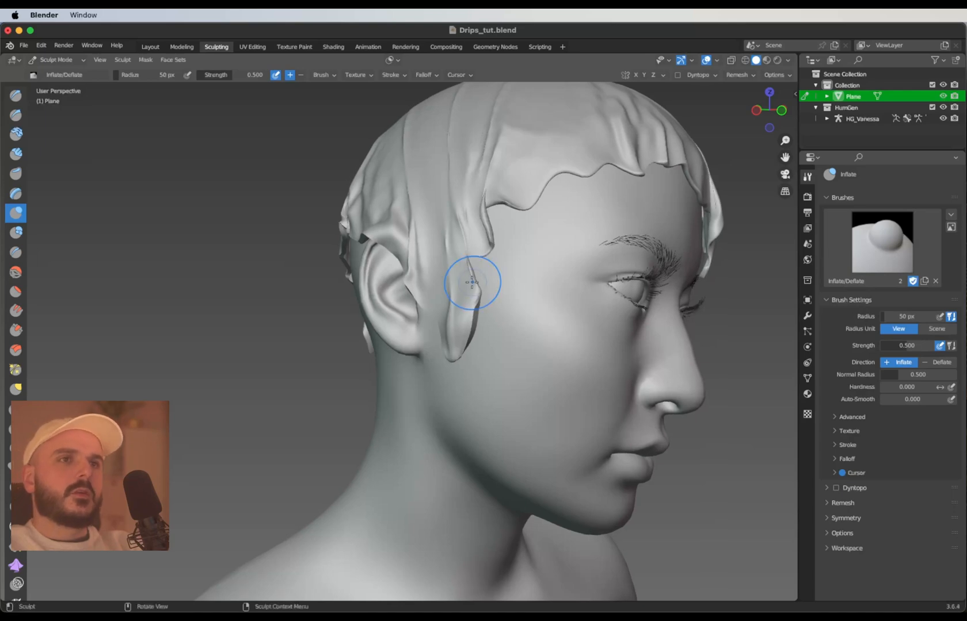
{"action": "left_click_drag", "start_coordinate": [473, 283], "coordinate": [491, 225]}
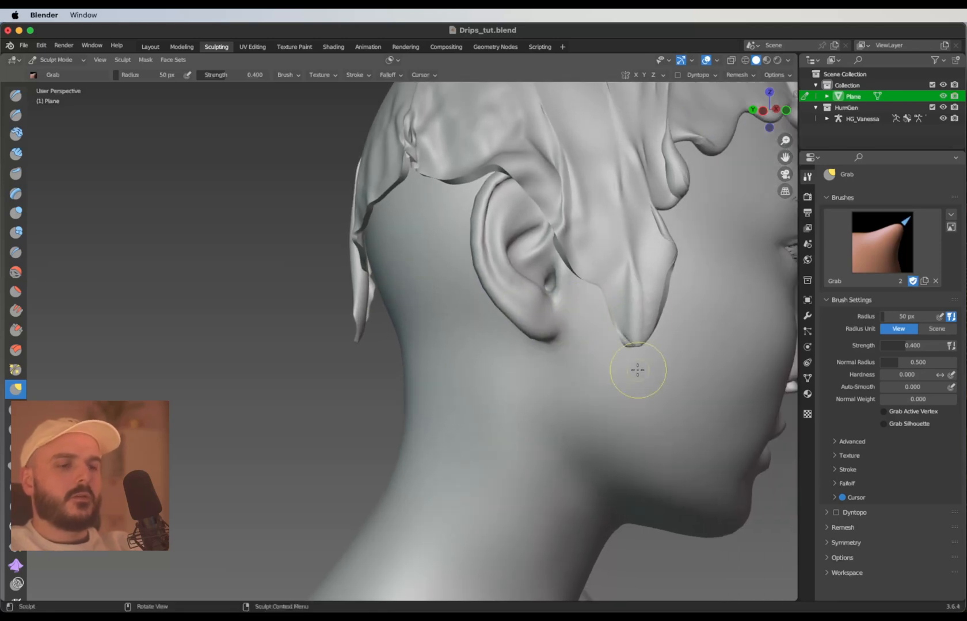
{"action": "left_click_drag", "start_coordinate": [638, 370], "coordinate": [638, 342]}
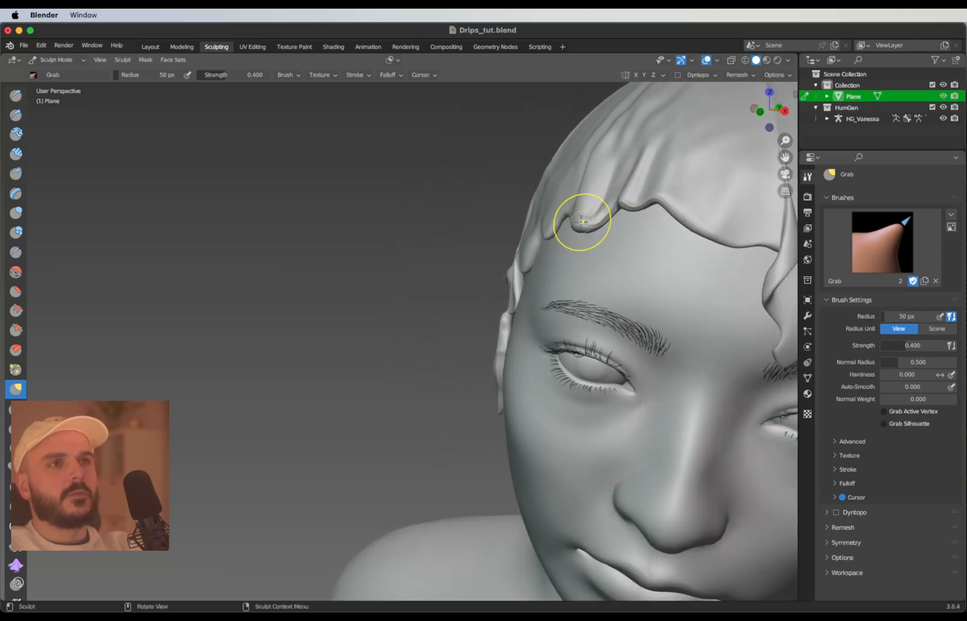
{"action": "left_click_drag", "start_coordinate": [579, 222], "coordinate": [576, 262]}
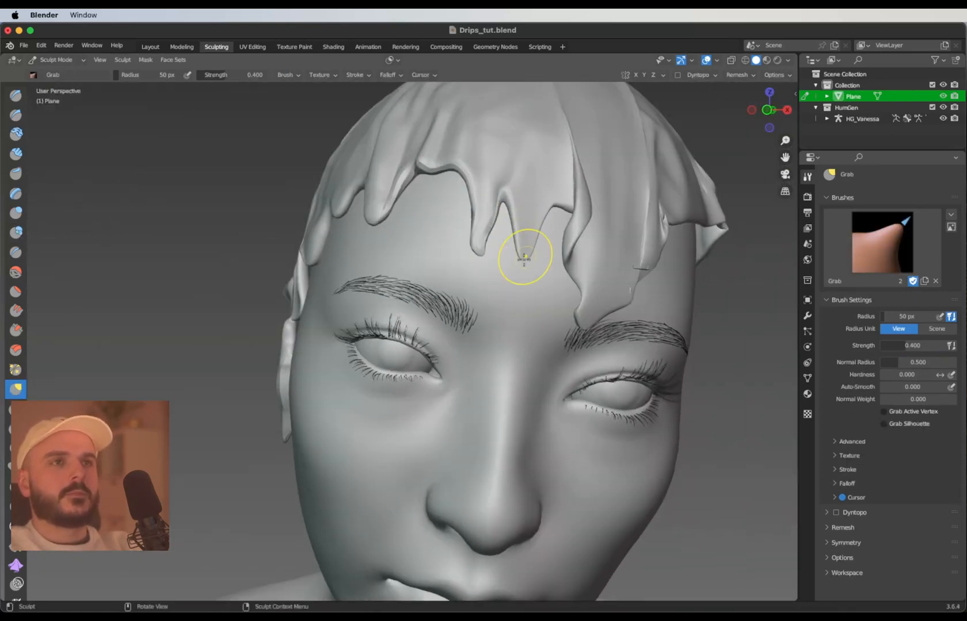
{"action": "left_click_drag", "start_coordinate": [524, 256], "coordinate": [435, 218]}
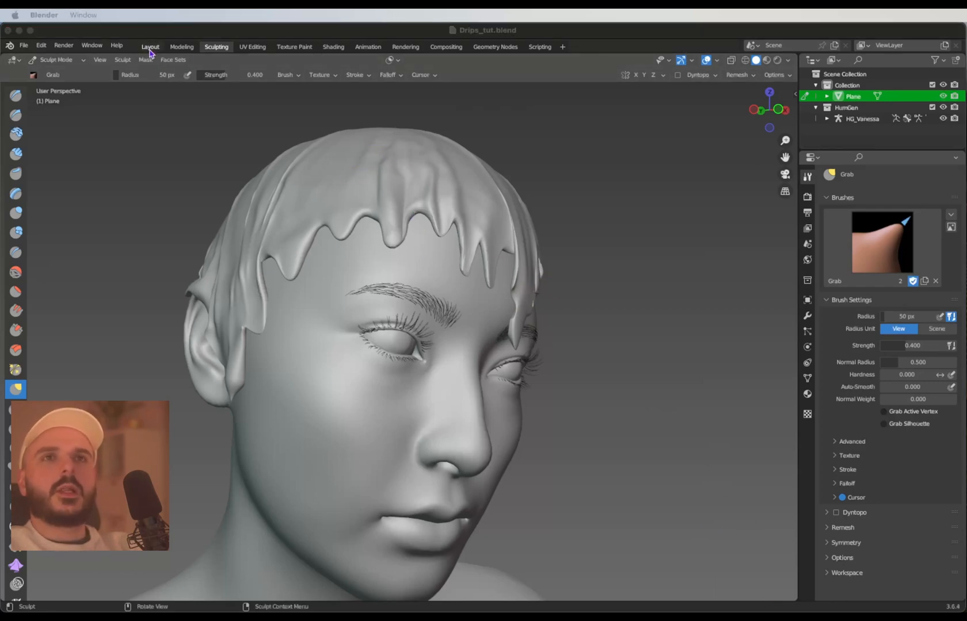
Back in Layout, add a camera, look through it at the head, and show Render Properties.
{"action": "left_click", "coordinate": [149, 46]}
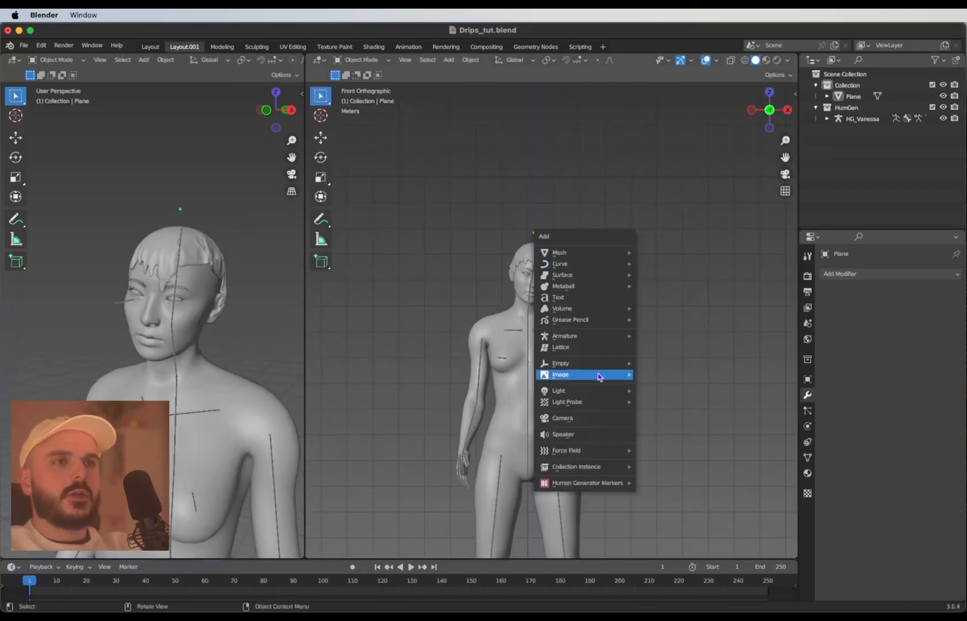
{"action": "left_click", "coordinate": [561, 418]}
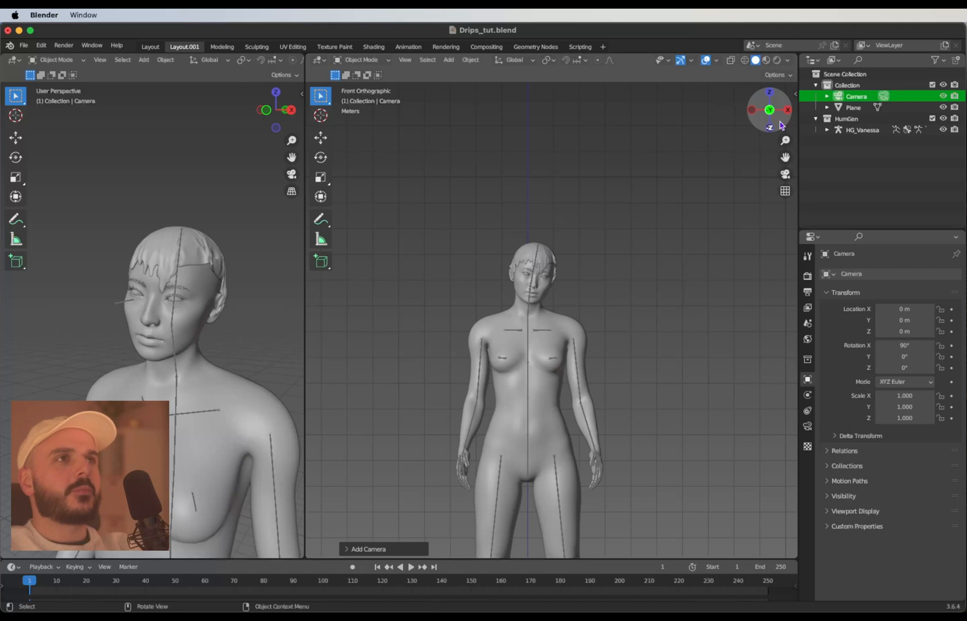
{"action": "left_click", "coordinate": [786, 95]}
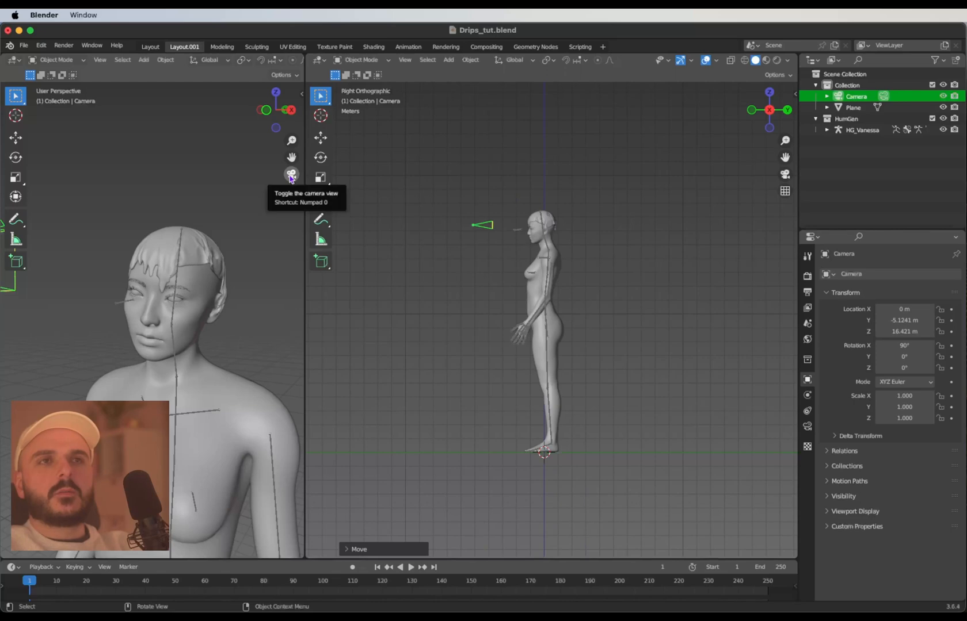
{"action": "left_click", "coordinate": [291, 174]}
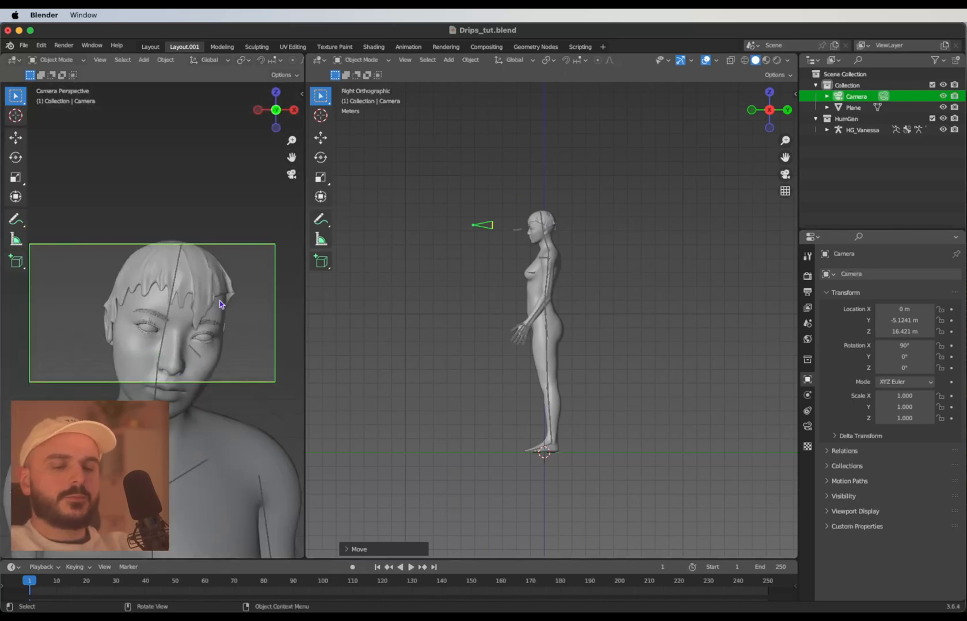
{"action": "left_click", "coordinate": [807, 278]}
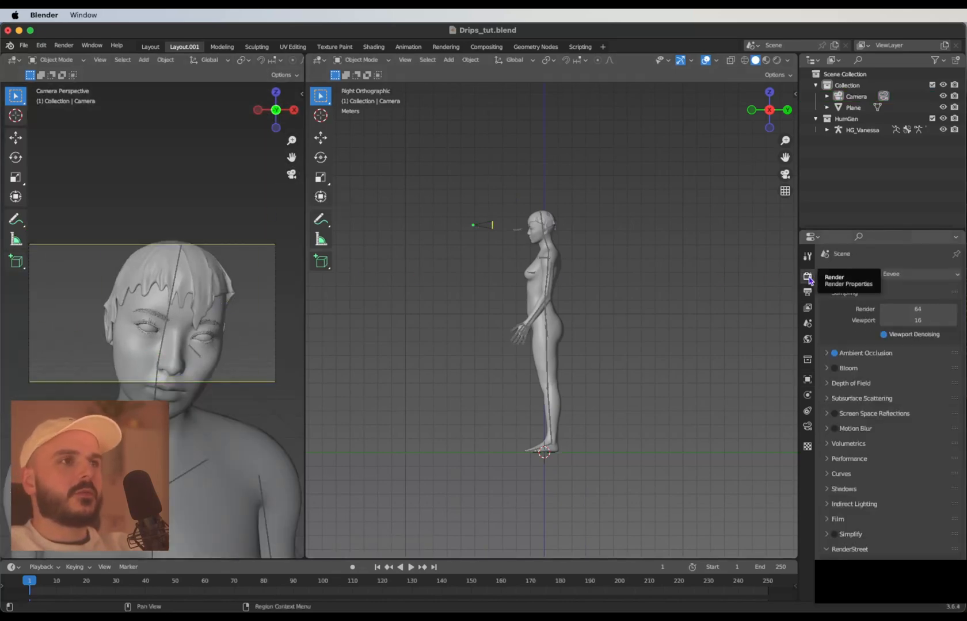
Set the output resolution to 4000 by 5000 pixels in Output Properties.
{"action": "left_click", "coordinate": [918, 274]}
{"action": "type", "text": "40"}
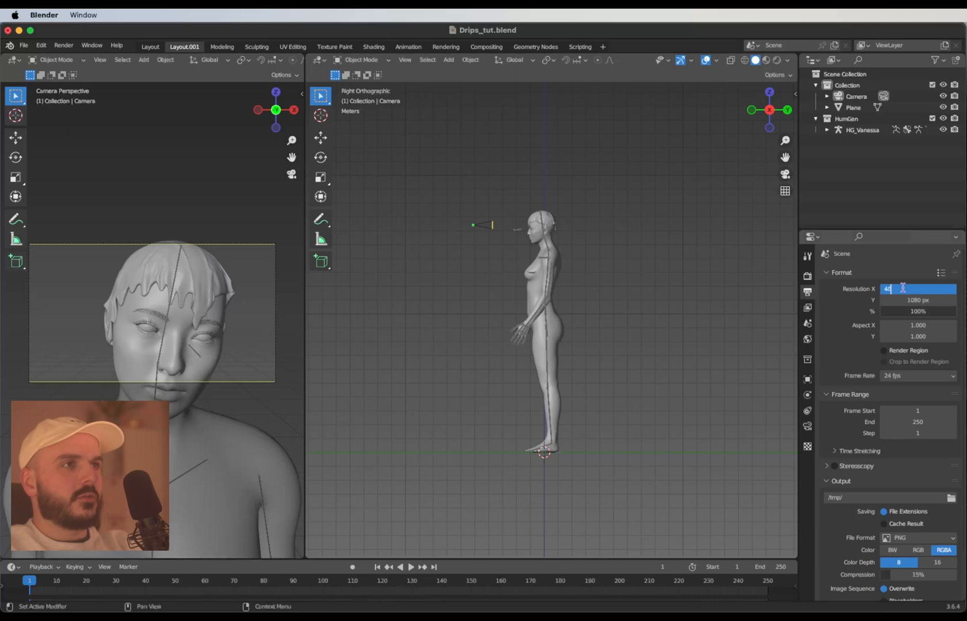
{"action": "type", "text": "5000"}
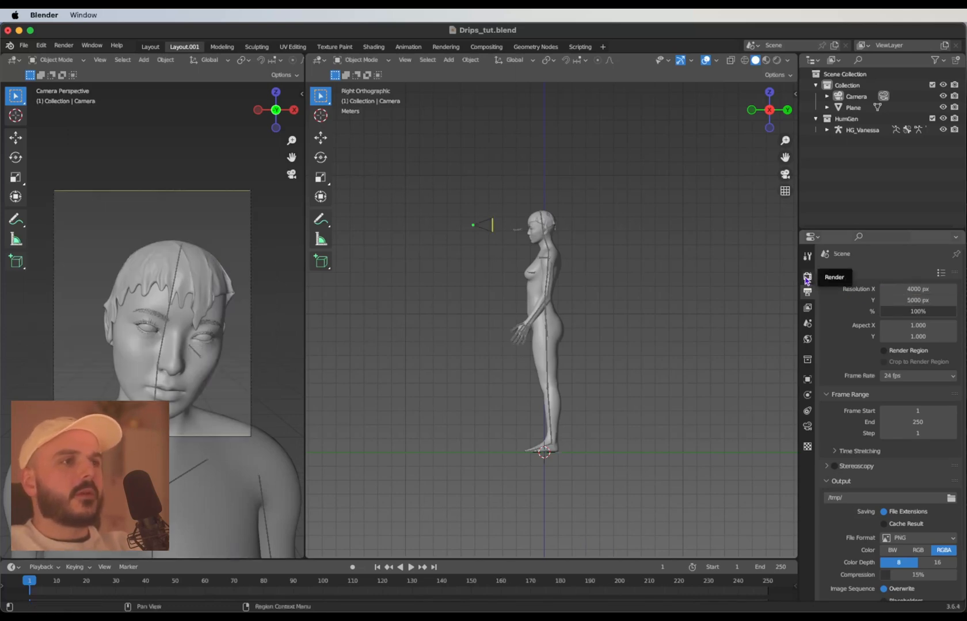
{"action": "left_click", "coordinate": [806, 276]}
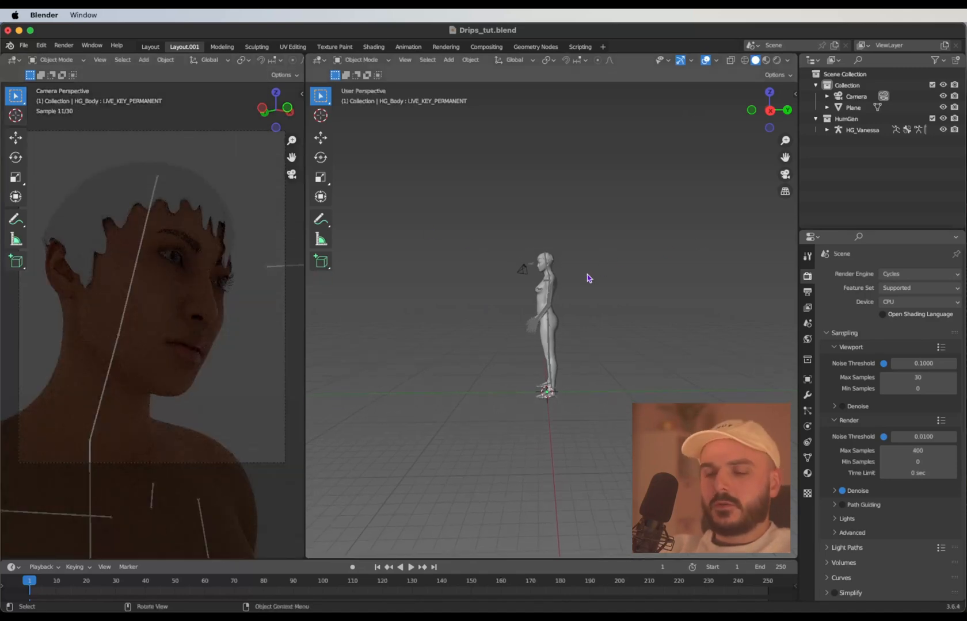
Add an area light, move it up above the head, and view its settings from top view.
{"action": "left_click", "coordinate": [449, 60]}
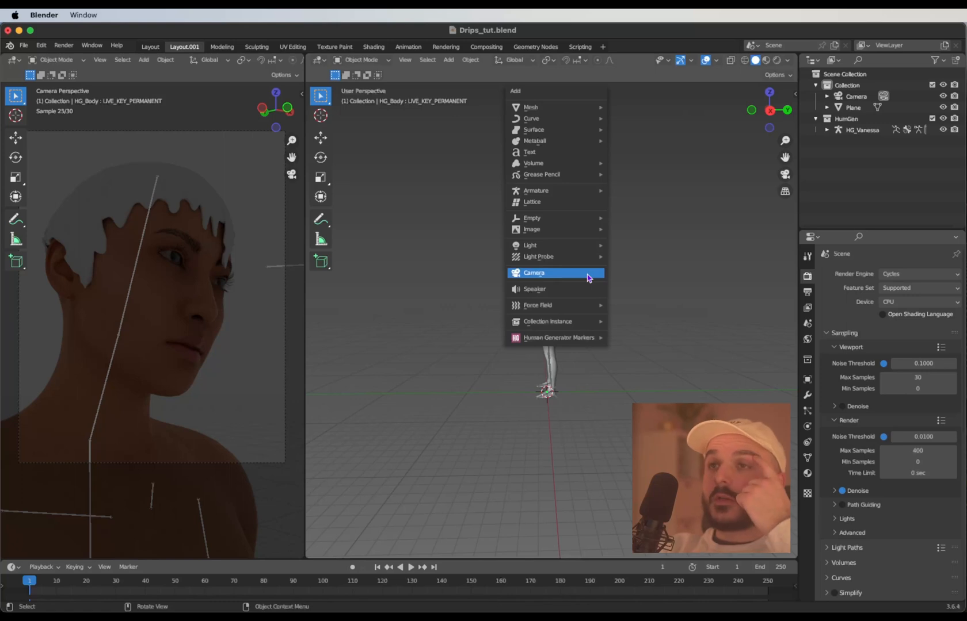
{"action": "mouse_move", "coordinate": [529, 245]}
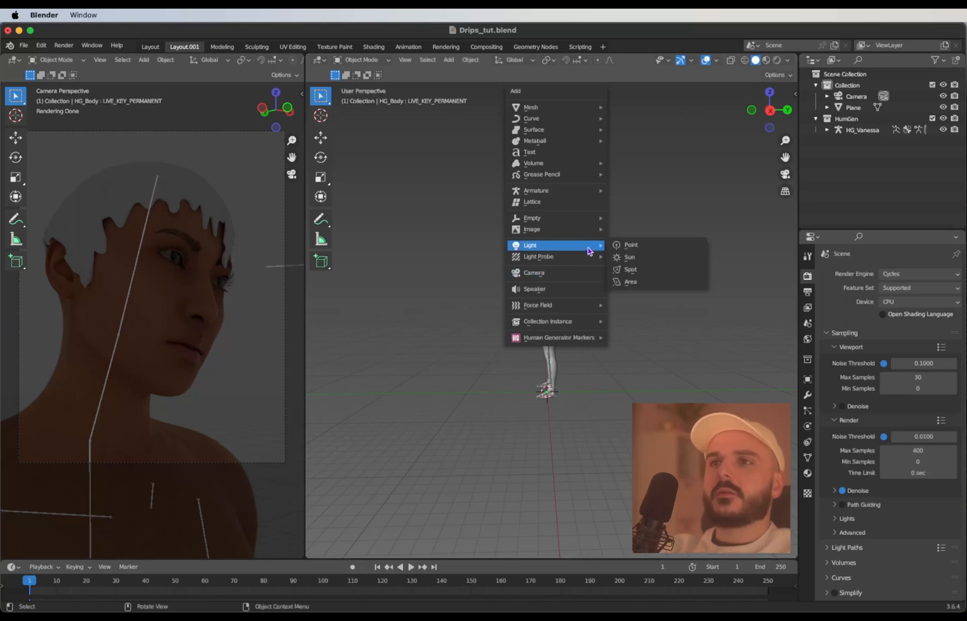
{"action": "left_click", "coordinate": [631, 282]}
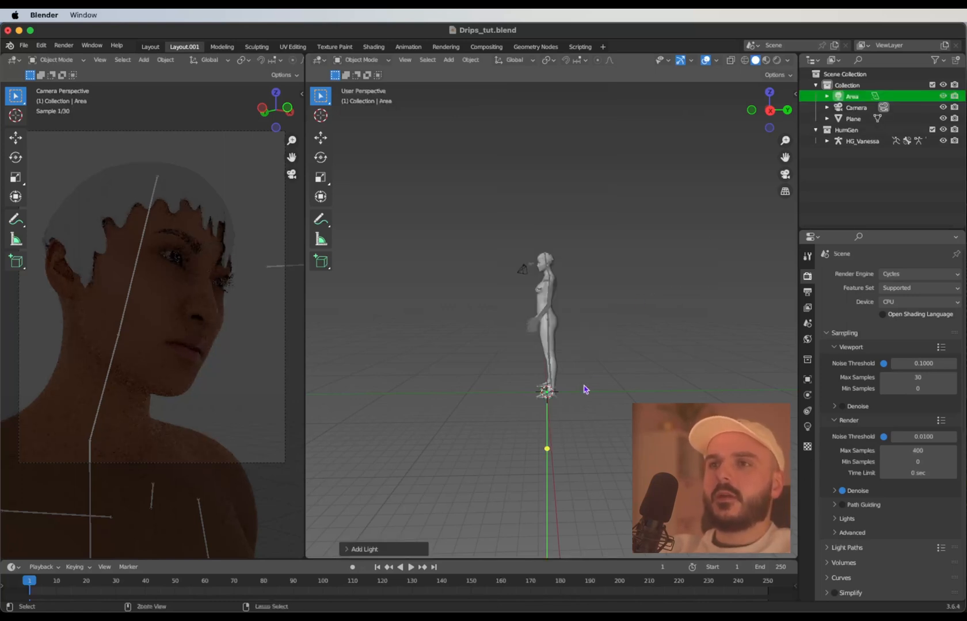
{"action": "key", "text": "g"}
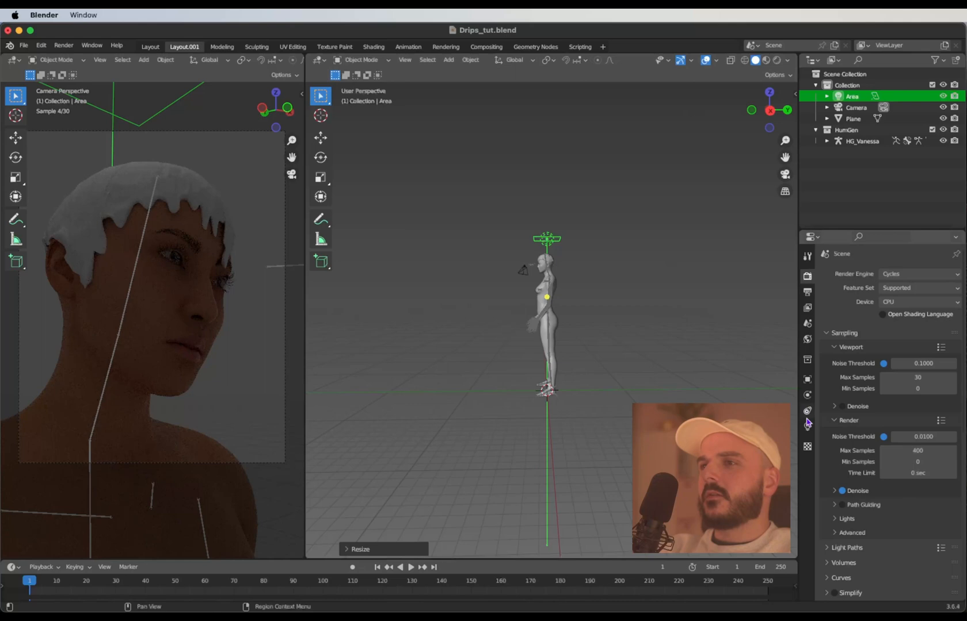
{"action": "left_click", "coordinate": [807, 427]}
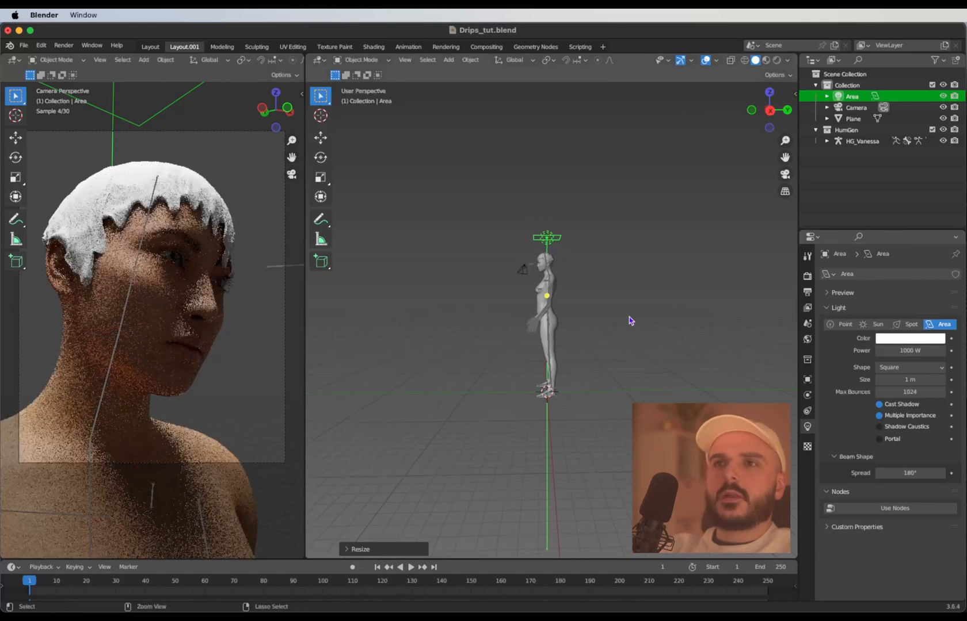
{"action": "key", "text": "7"}
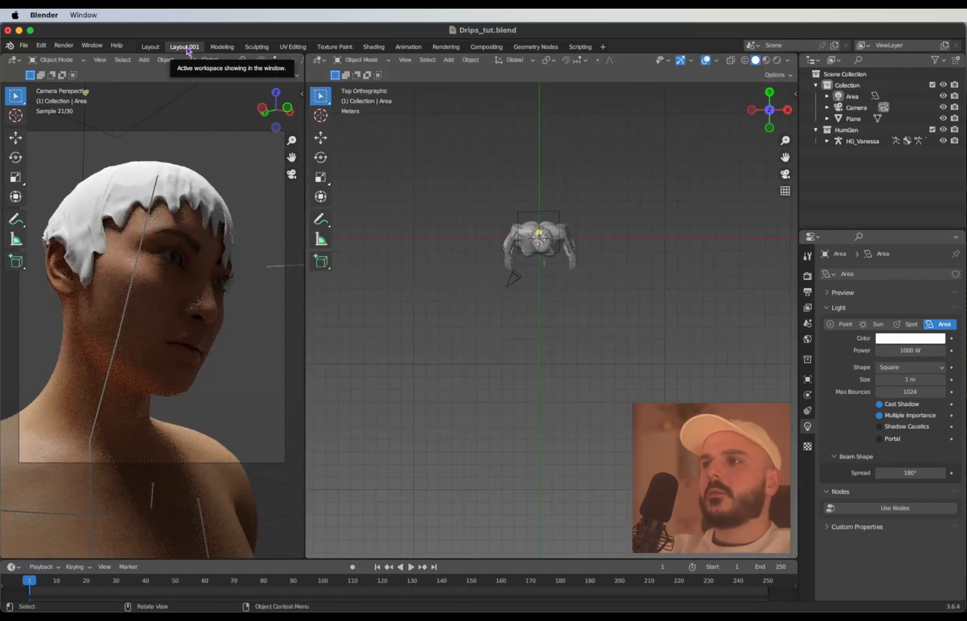
Duplicate the workspace and turn the right editor into a Shader Editor showing World nodes.
{"action": "left_click", "coordinate": [224, 46]}
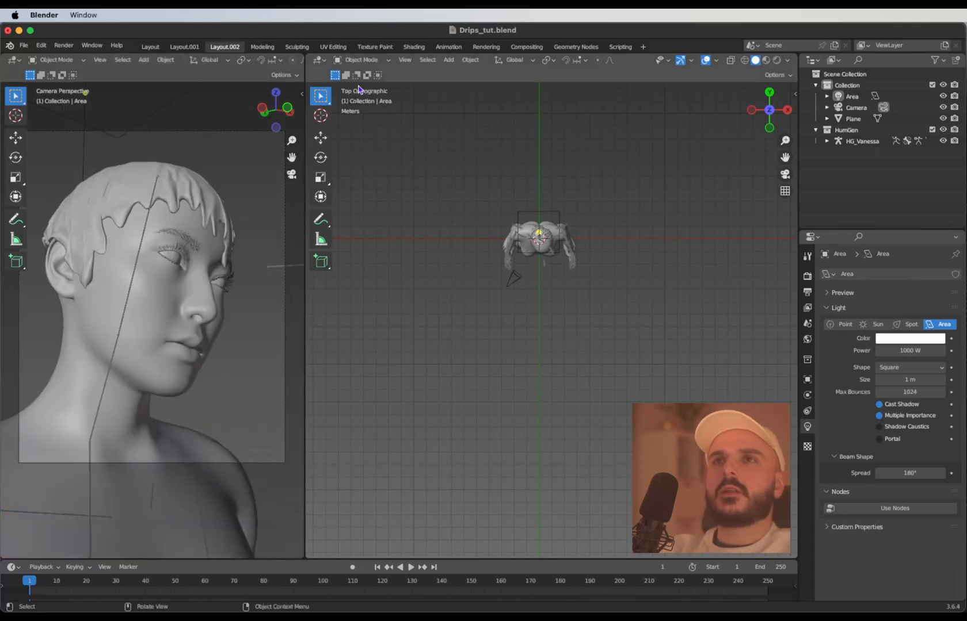
{"action": "left_click", "coordinate": [320, 60]}
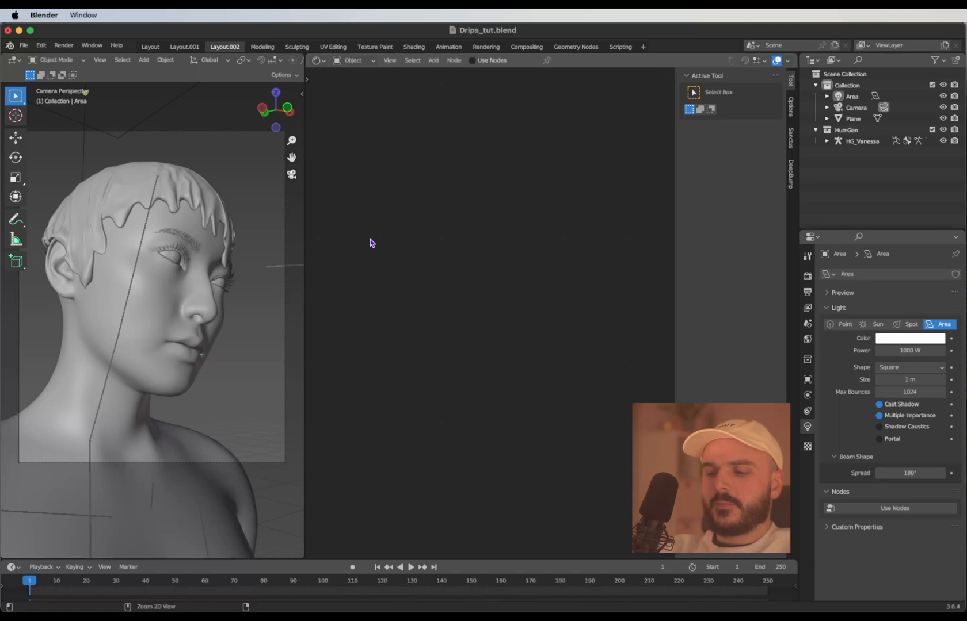
{"action": "left_click", "coordinate": [353, 60]}
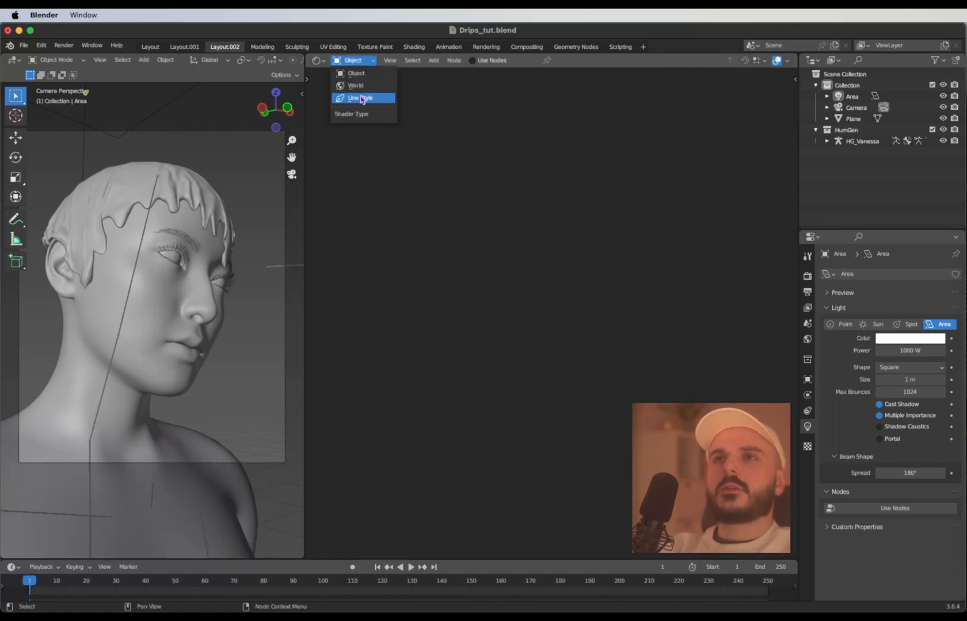
{"action": "left_click", "coordinate": [355, 86]}
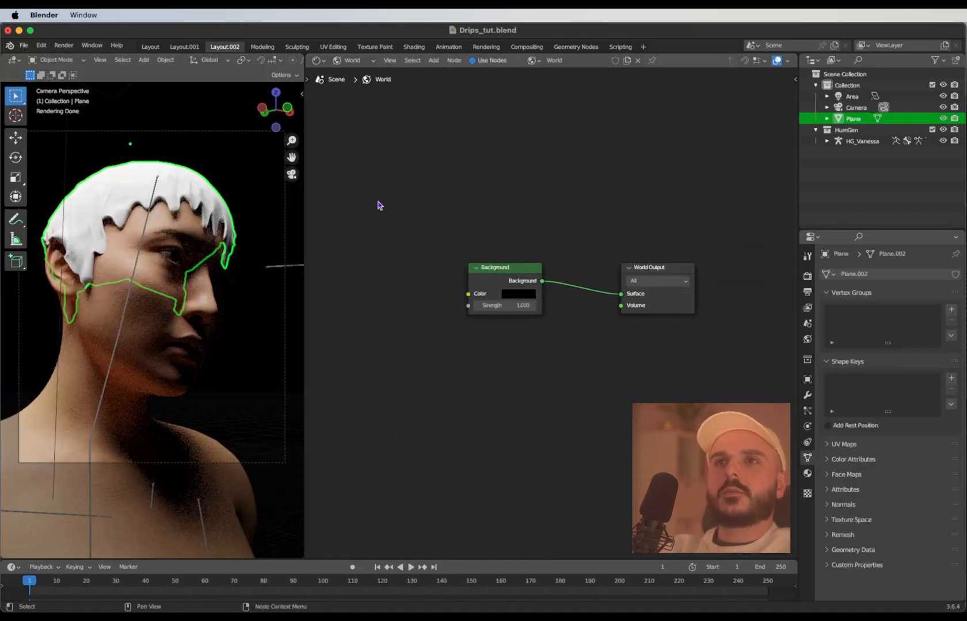
Switch to the drip sheet's material and add and position an Image Texture node.
{"action": "left_click", "coordinate": [352, 59]}
{"action": "type", "text": "ima"}
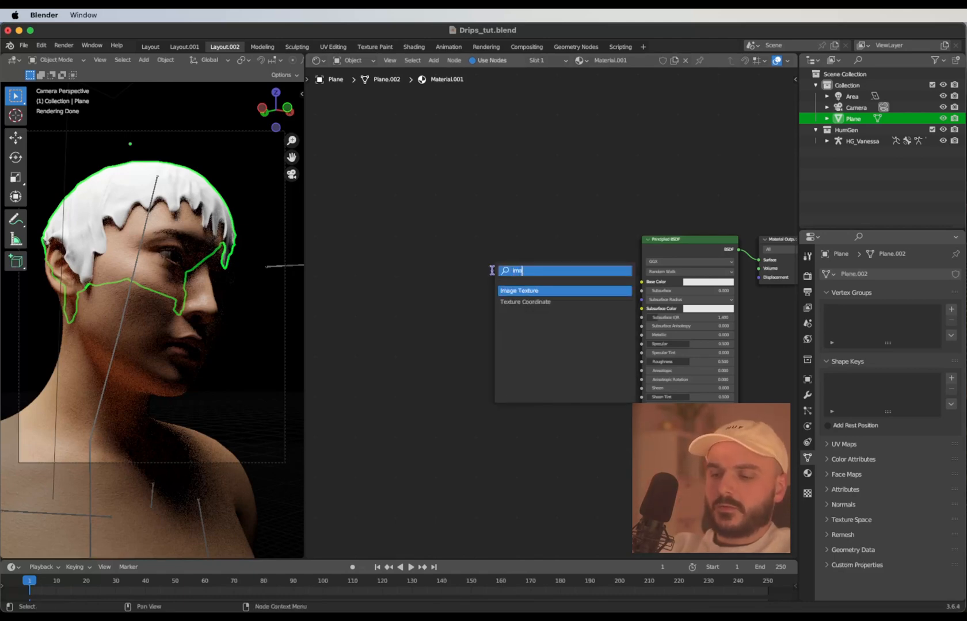
{"action": "left_click", "coordinate": [518, 291]}
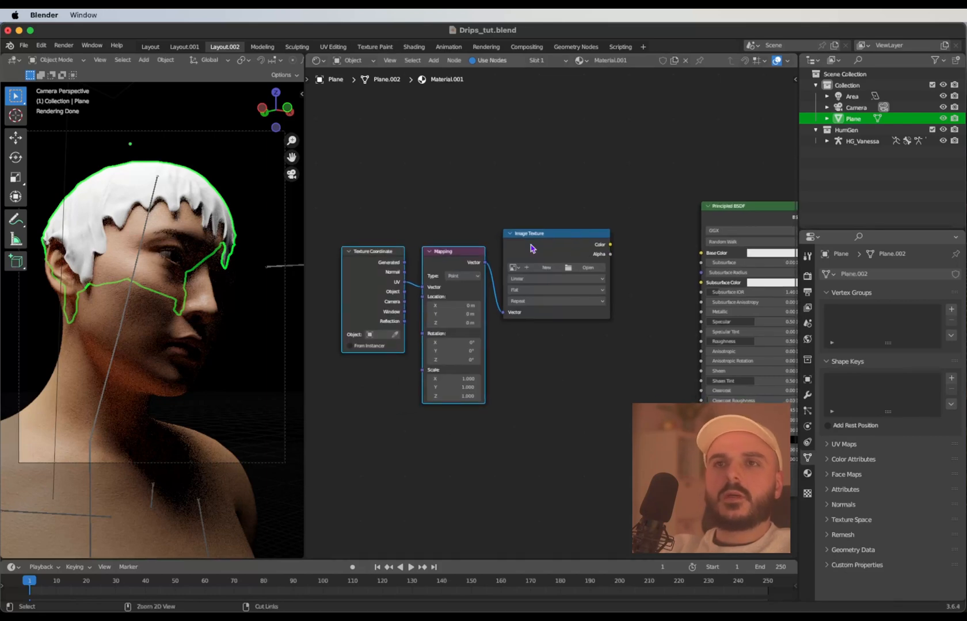
{"action": "left_click_drag", "start_coordinate": [610, 245], "coordinate": [659, 252]}
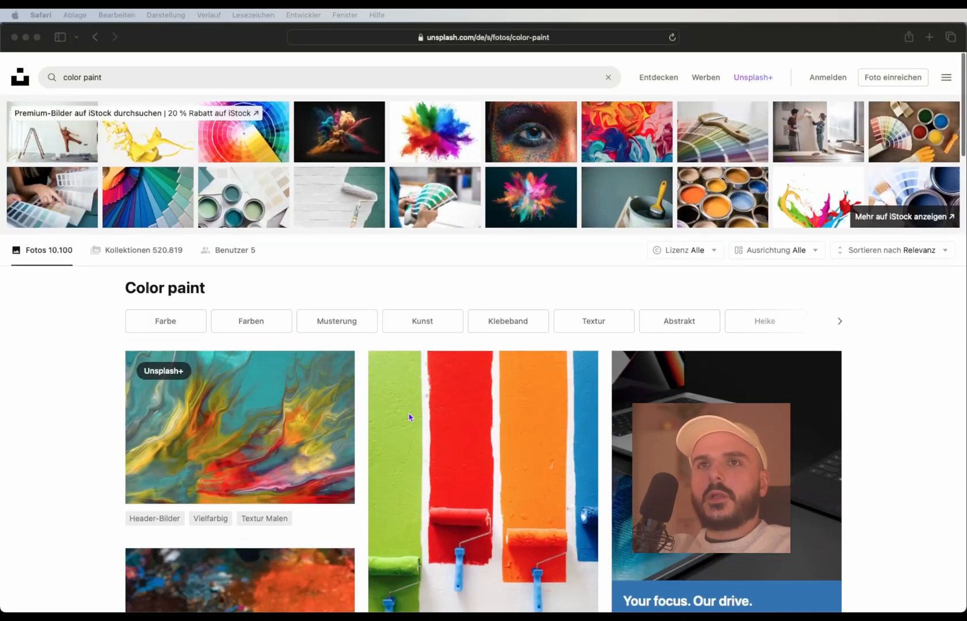
Scroll through the Unsplash 'color paint' results looking for a paint texture.
{"action": "scroll", "scroll_direction": "down", "scroll_amount": 3}
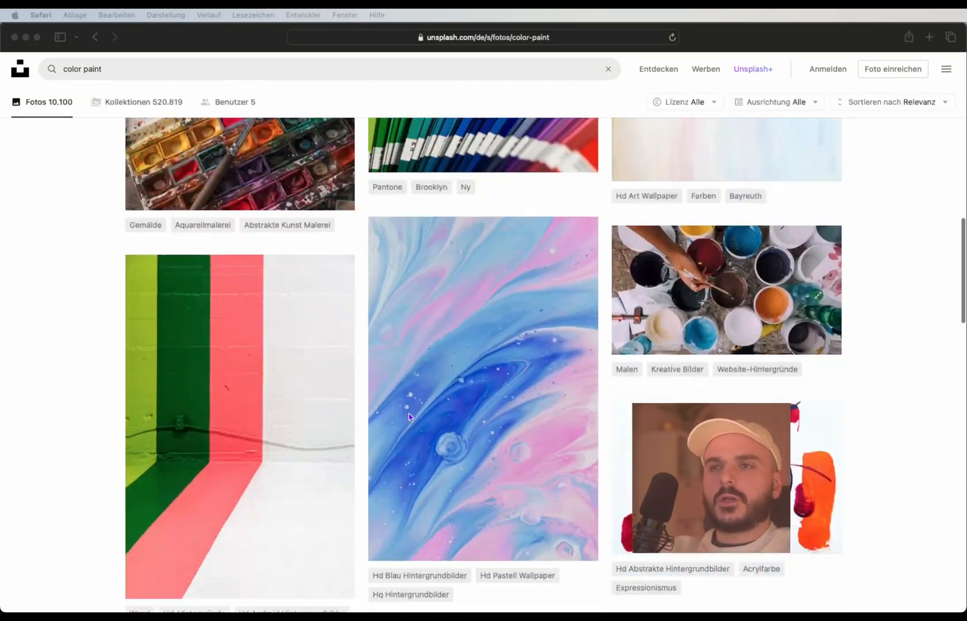
{"action": "scroll", "scroll_direction": "down", "scroll_amount": 3}
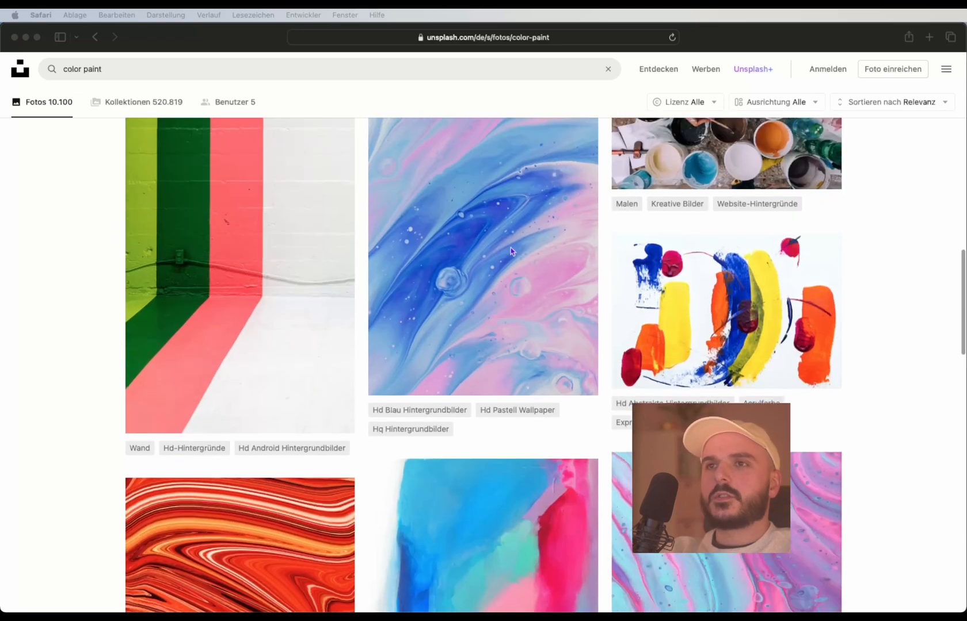
{"action": "scroll", "scroll_direction": "down", "scroll_amount": 3}
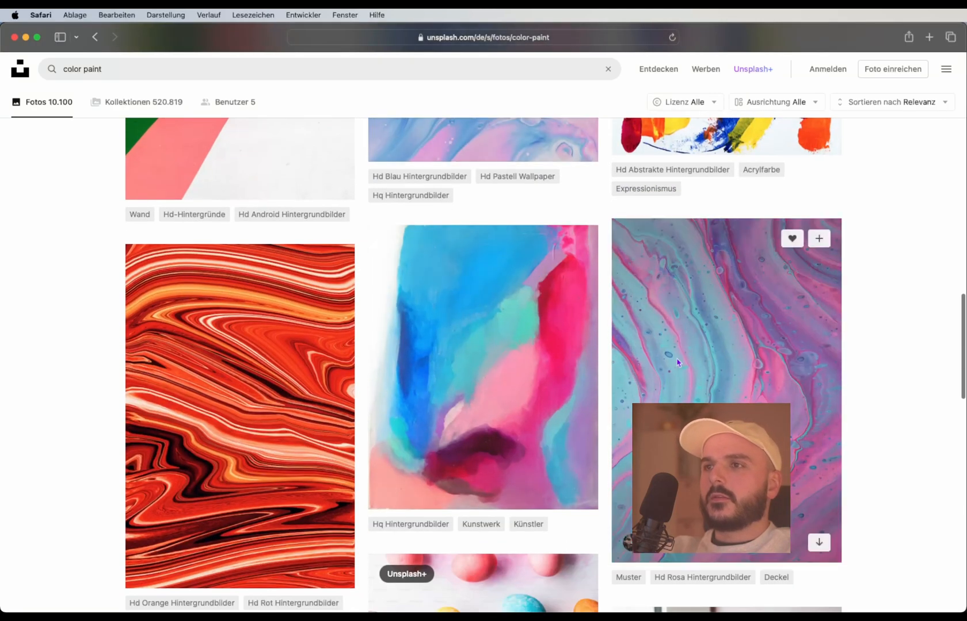
{"action": "scroll", "scroll_direction": "down", "scroll_amount": 3}
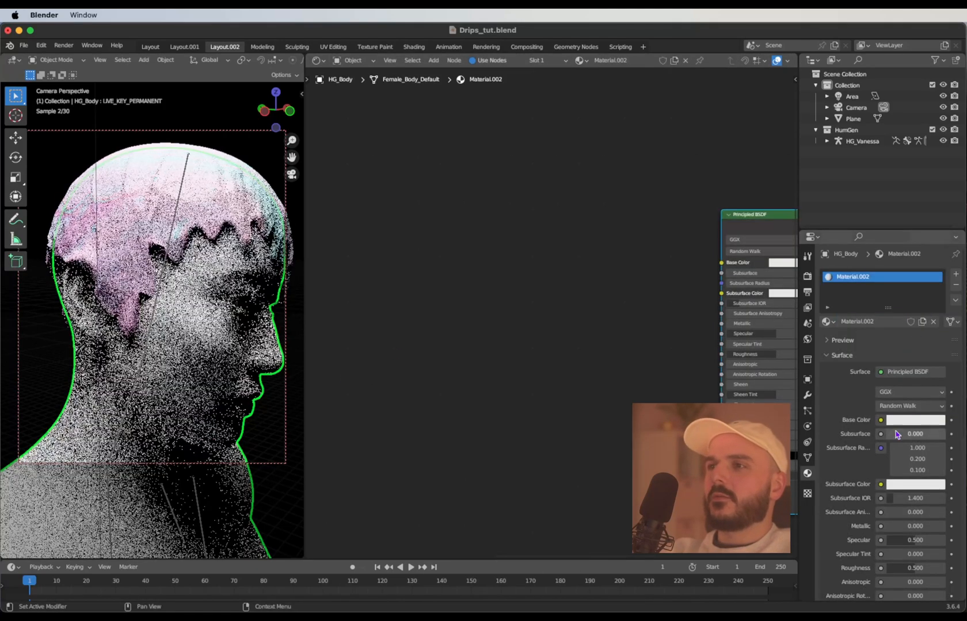
Give the HG_Body material a black Base Color and Roughness 0.2.
{"action": "left_click", "coordinate": [914, 420]}
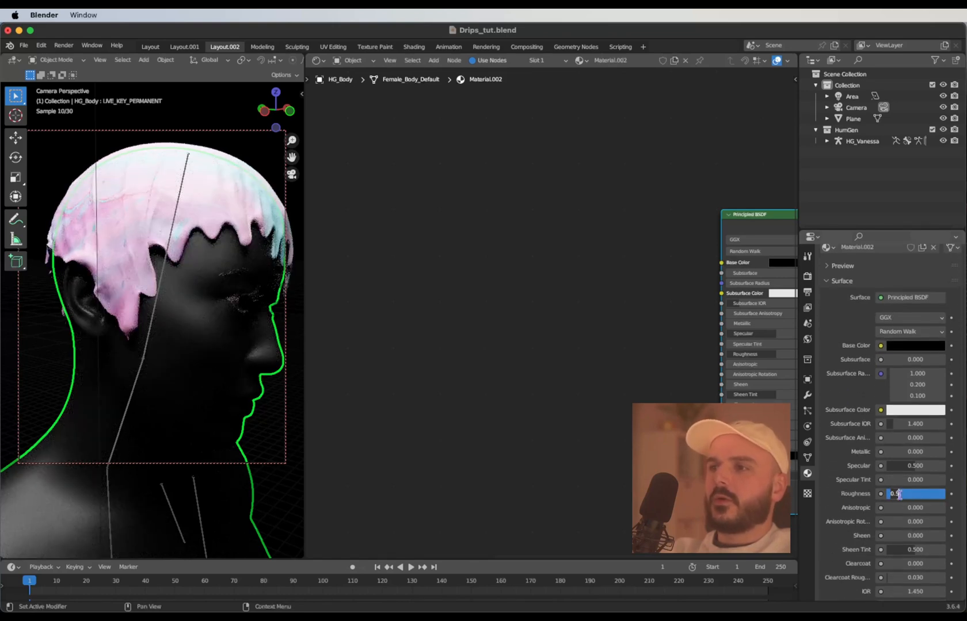
{"action": "type", "text": "0.200"}
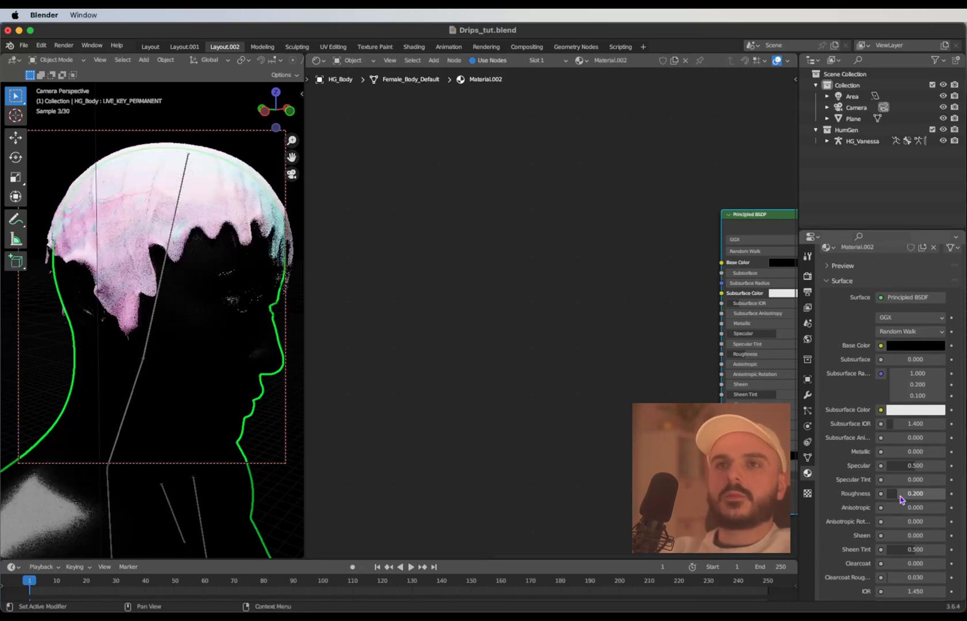
{"action": "left_click", "coordinate": [184, 46]}
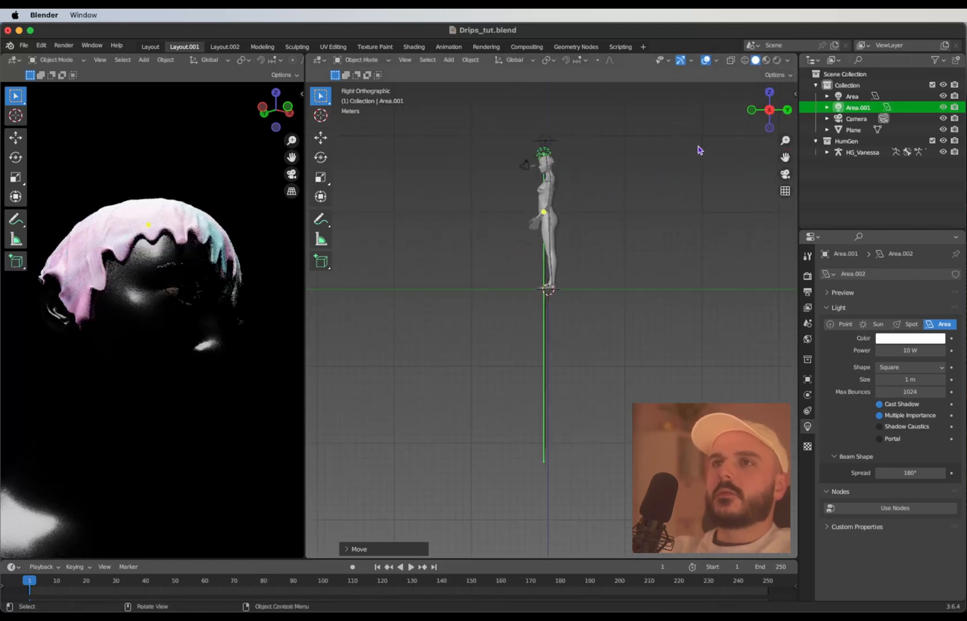
{"action": "mouse_move", "coordinate": [686, 121]}
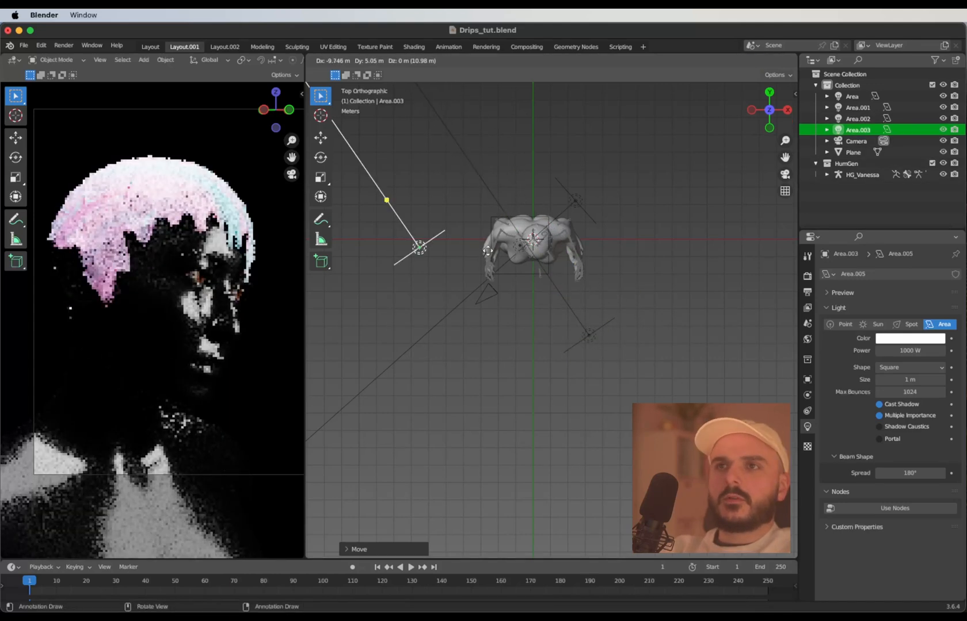
Finish rotating the newest area light copy into place around the model.
{"action": "key", "text": "r"}
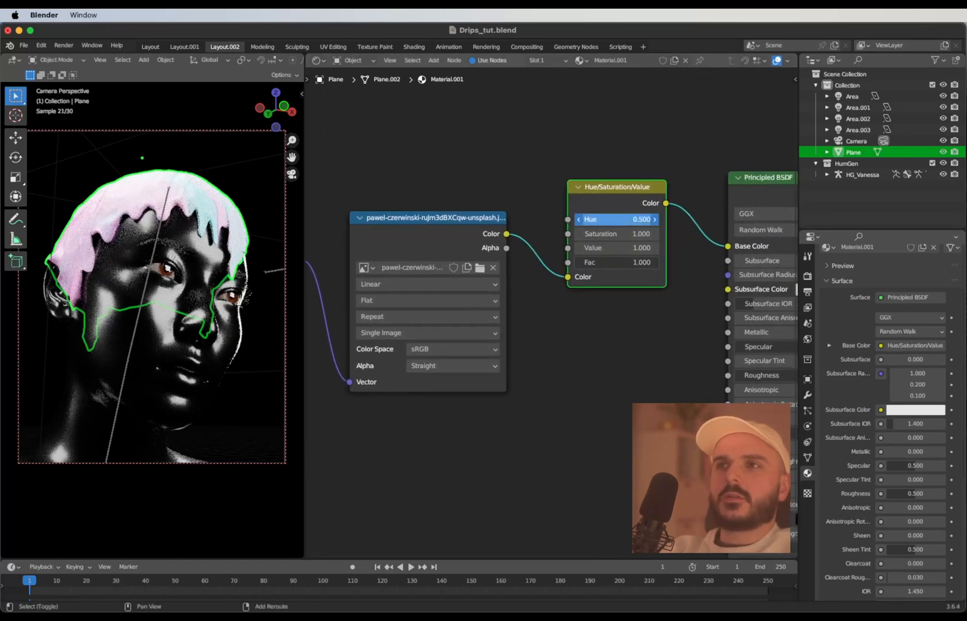
Shift the drip sheet's paint texture hue to 0.4 and enter an exact saturation value.
{"action": "left_click_drag", "start_coordinate": [610, 219], "coordinate": [635, 218]}
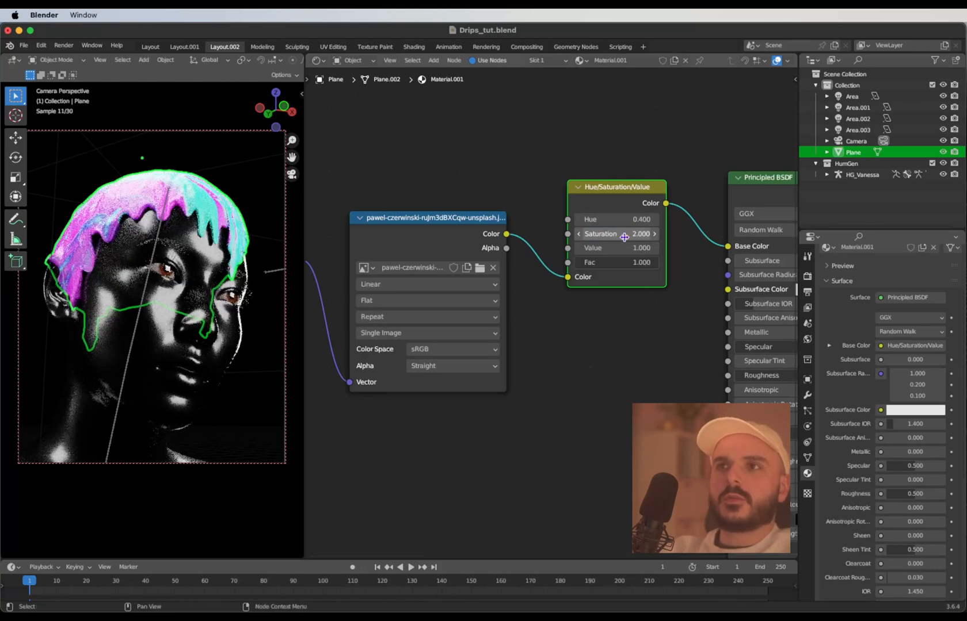
{"action": "double_click", "coordinate": [616, 233]}
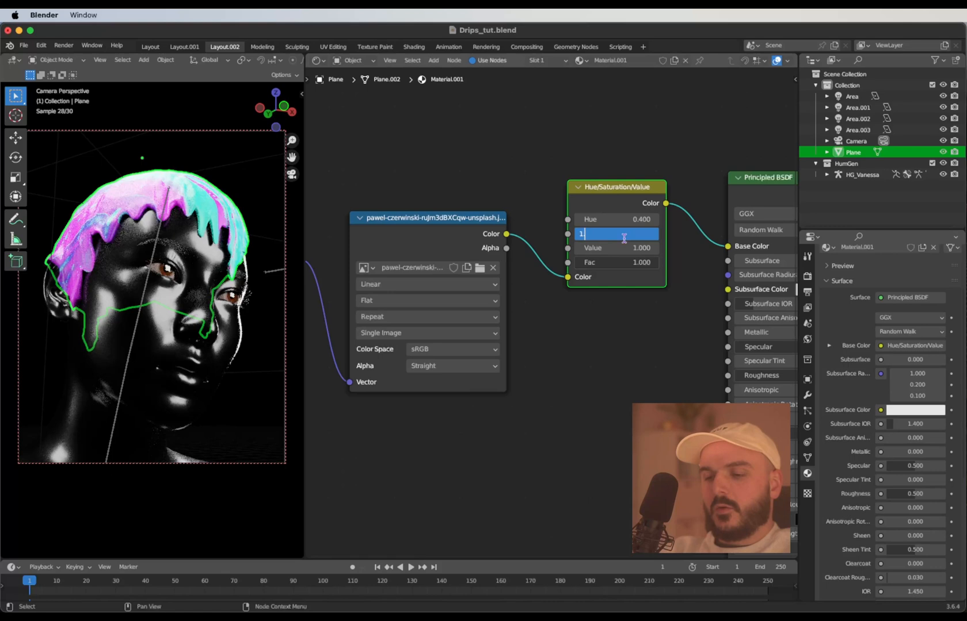